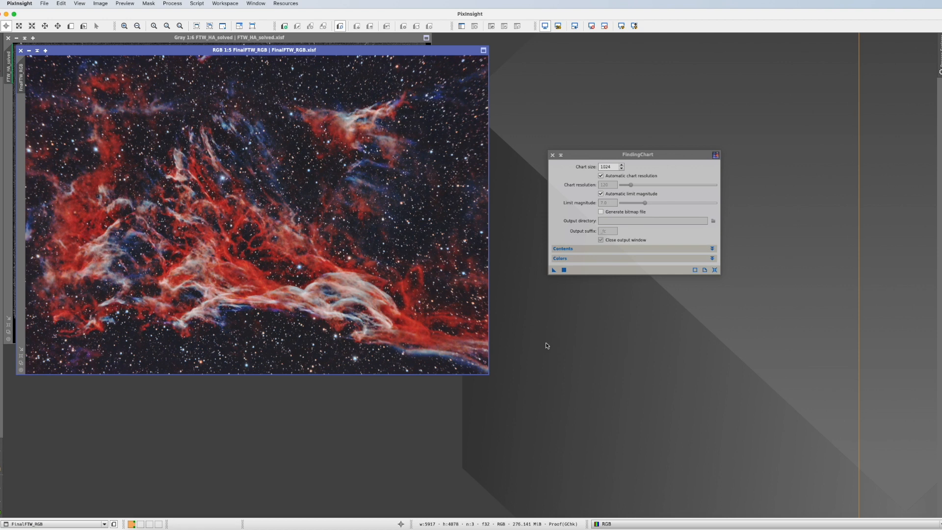
pyautogui.moveTo(374, 341)
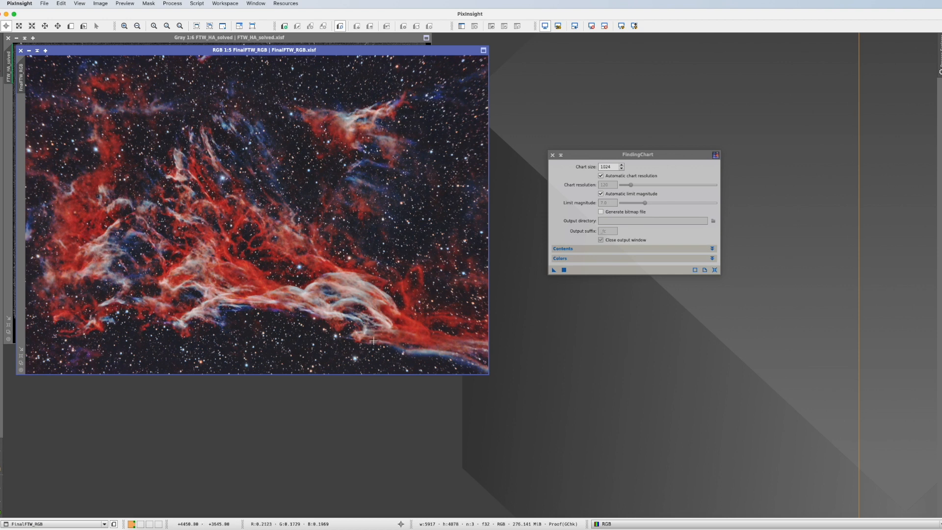
pyautogui.moveTo(416, 263)
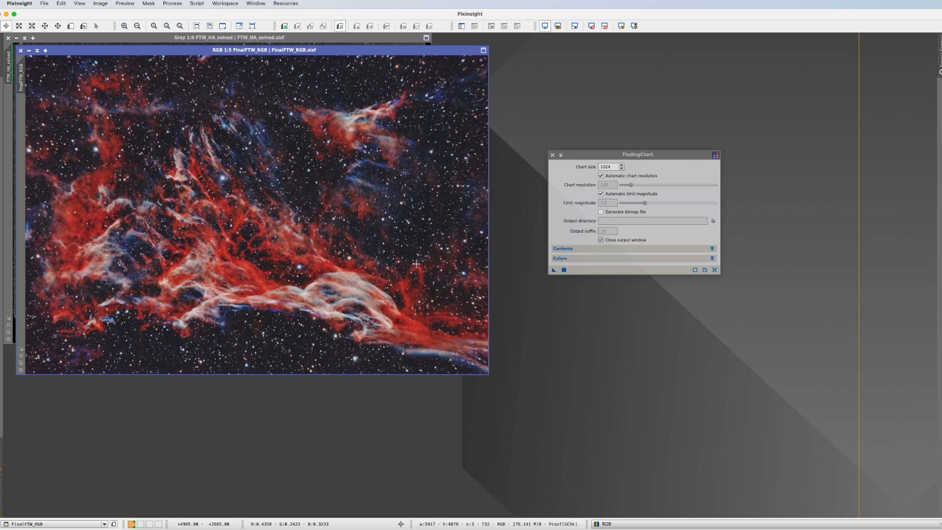
pyautogui.moveTo(203, 169)
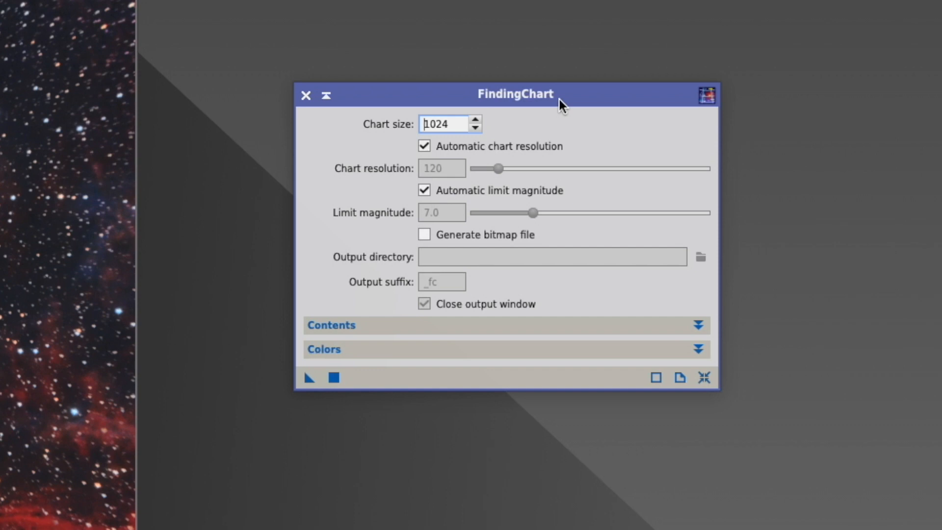
# Step: Set Chart size to 4096 and toggle Automatic limit magnitude off then back on (7.5)
pyautogui.click(439, 124)
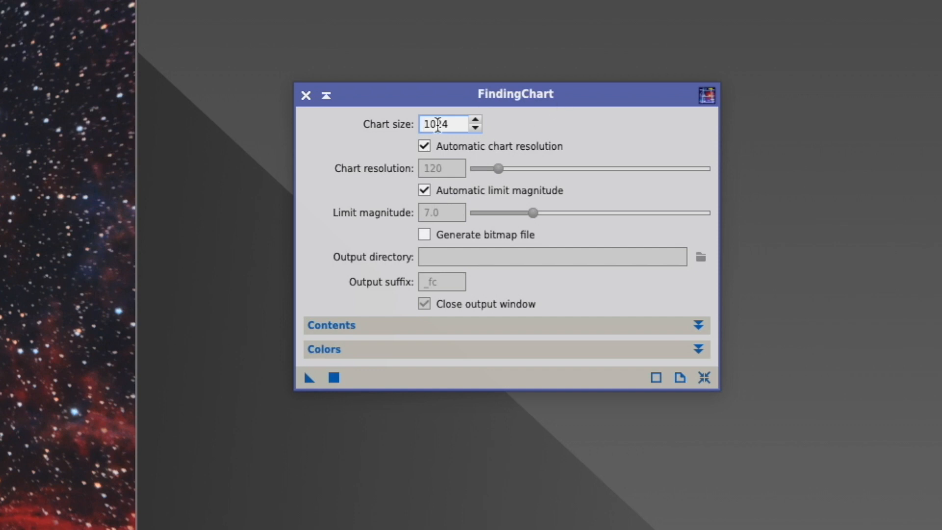
pyautogui.moveTo(450, 124)
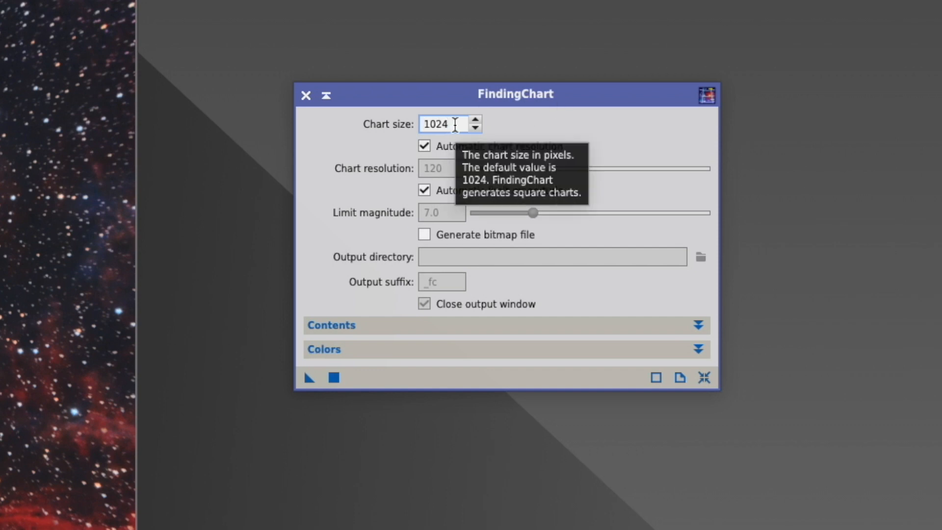
pyautogui.moveTo(580, 129)
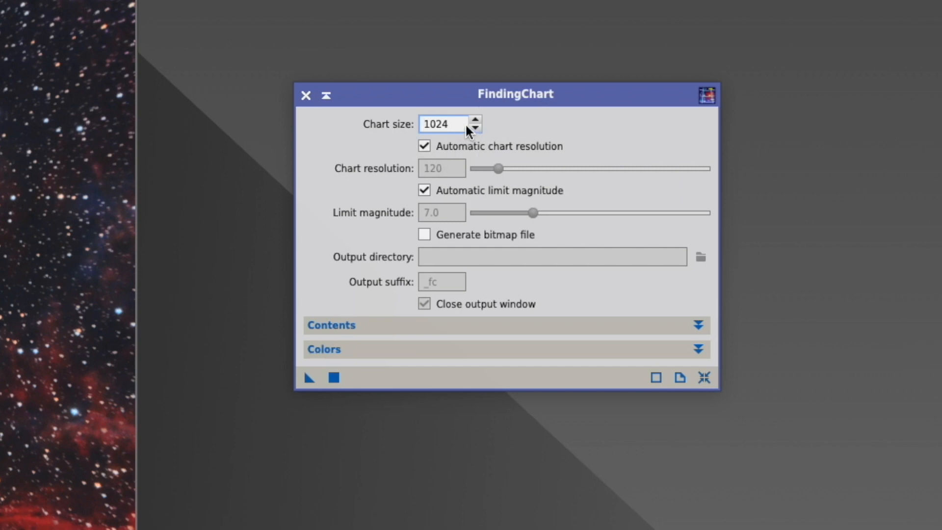
pyautogui.moveTo(444, 124)
pyautogui.write('4096')
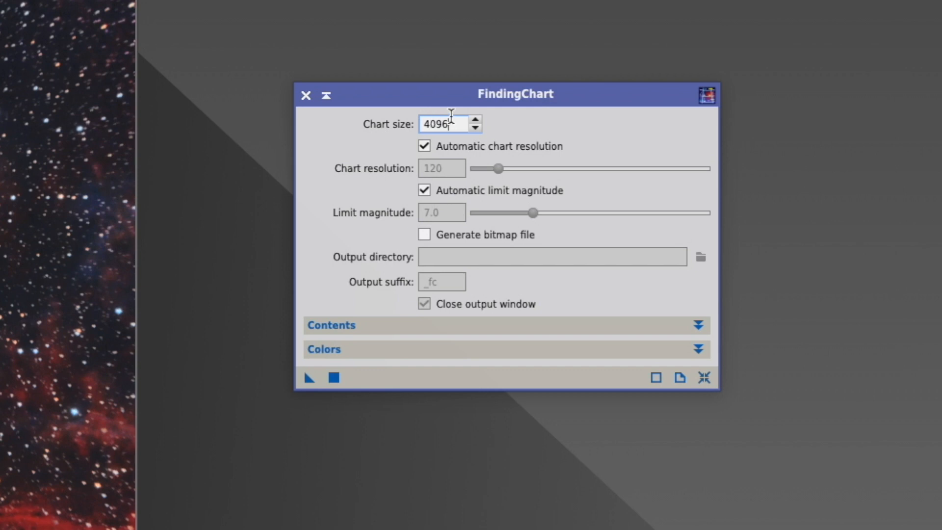
pyautogui.moveTo(598, 118)
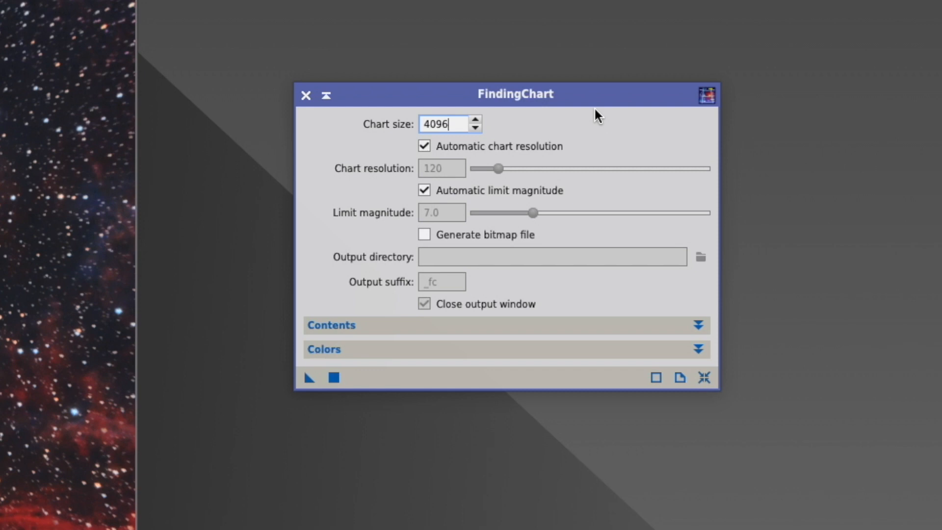
pyautogui.moveTo(618, 143)
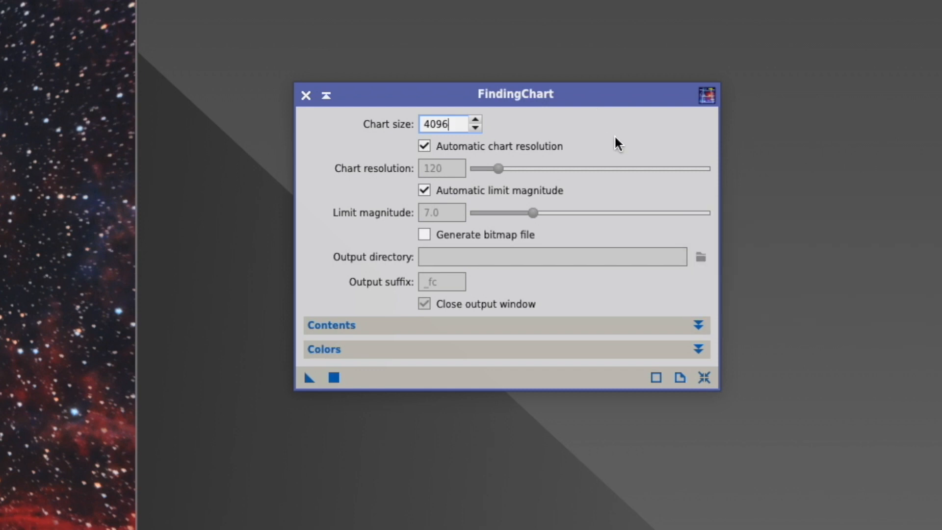
pyautogui.moveTo(572, 151)
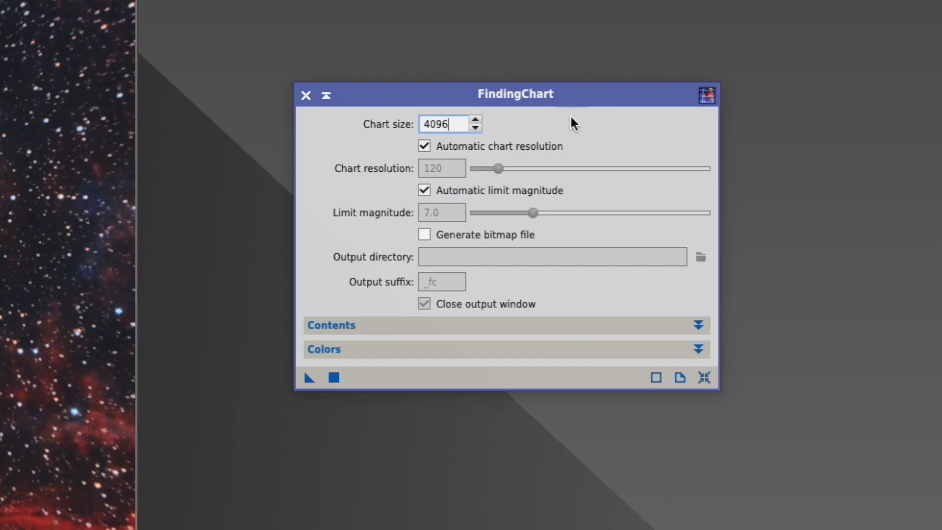
pyautogui.moveTo(424, 174)
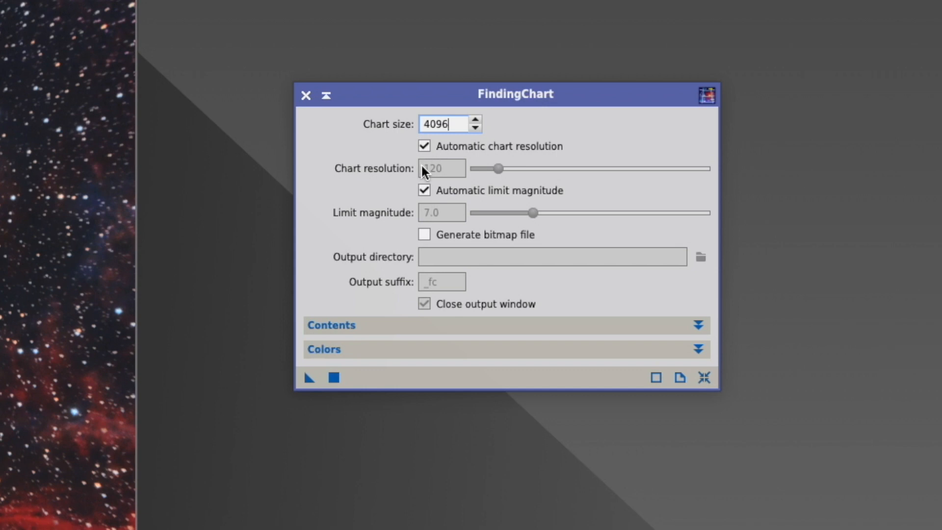
pyautogui.moveTo(531, 144)
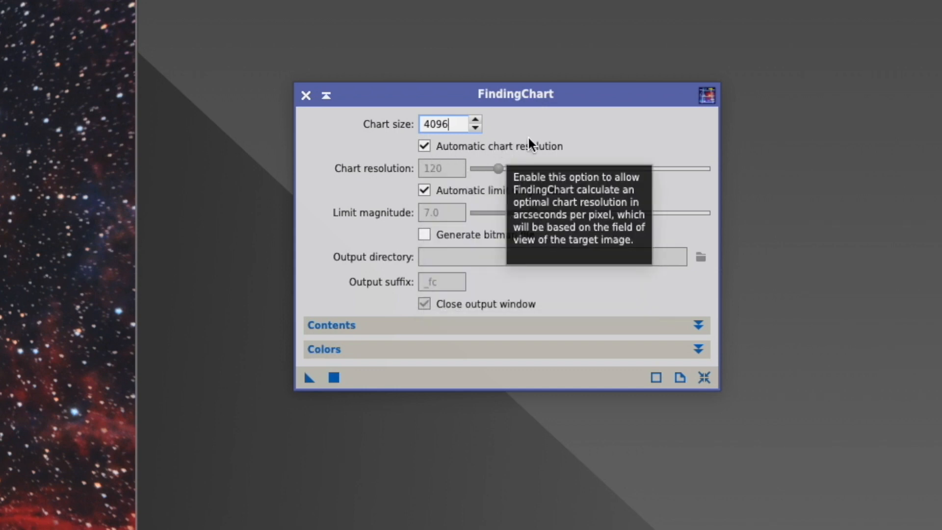
pyautogui.moveTo(731, 211)
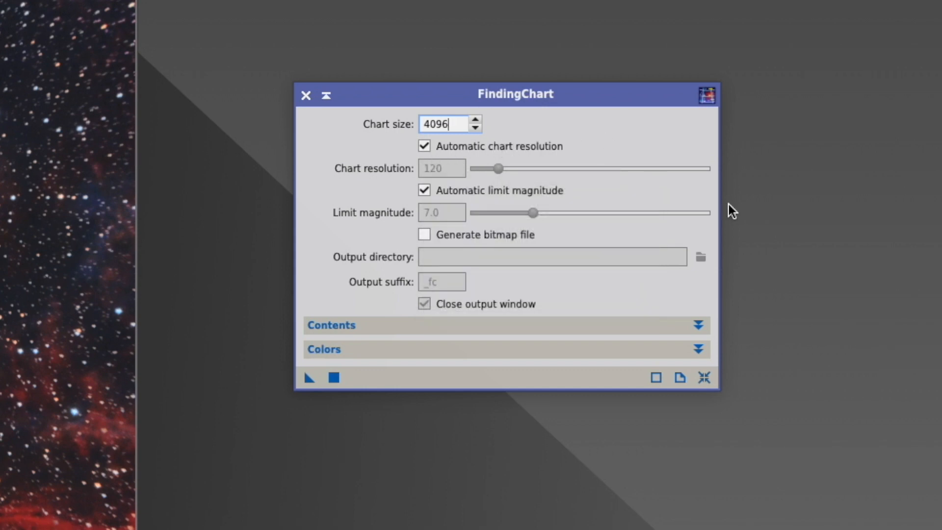
pyautogui.moveTo(679, 234)
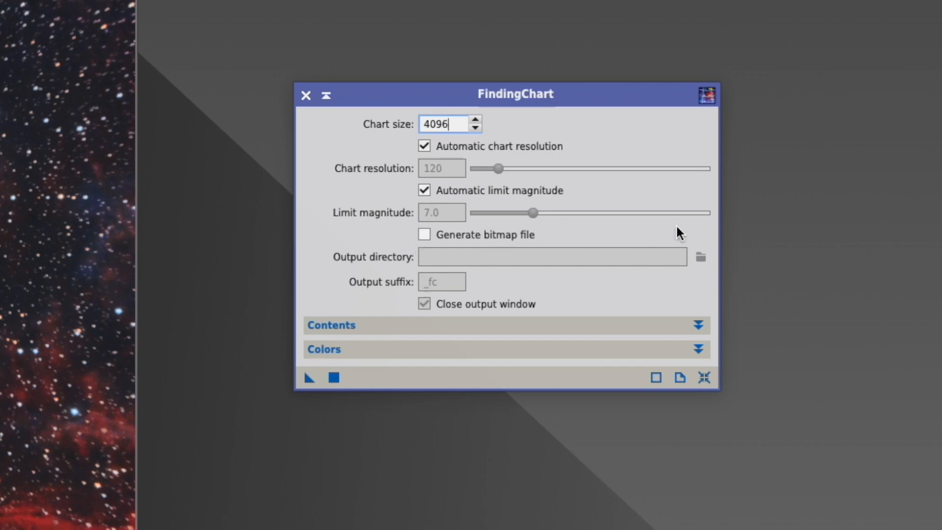
pyautogui.moveTo(779, 224)
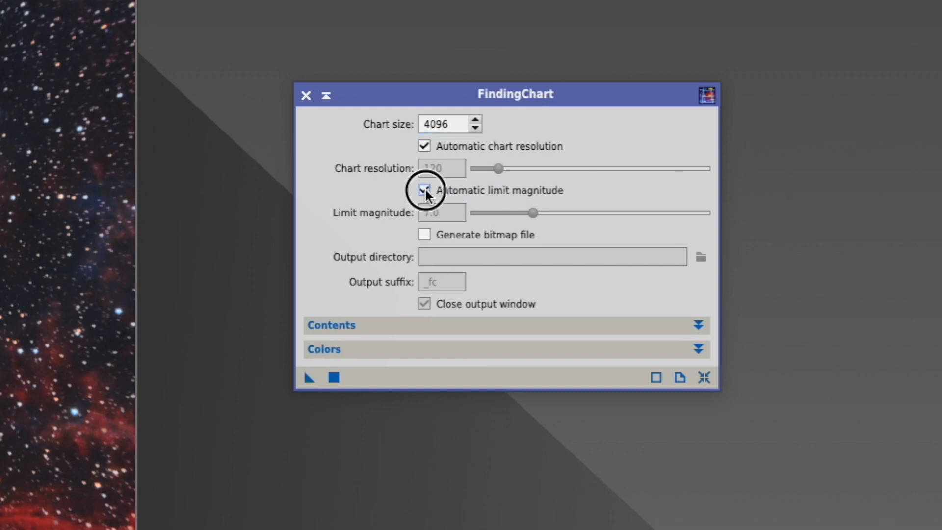
pyautogui.click(424, 190)
pyautogui.write('7.5')
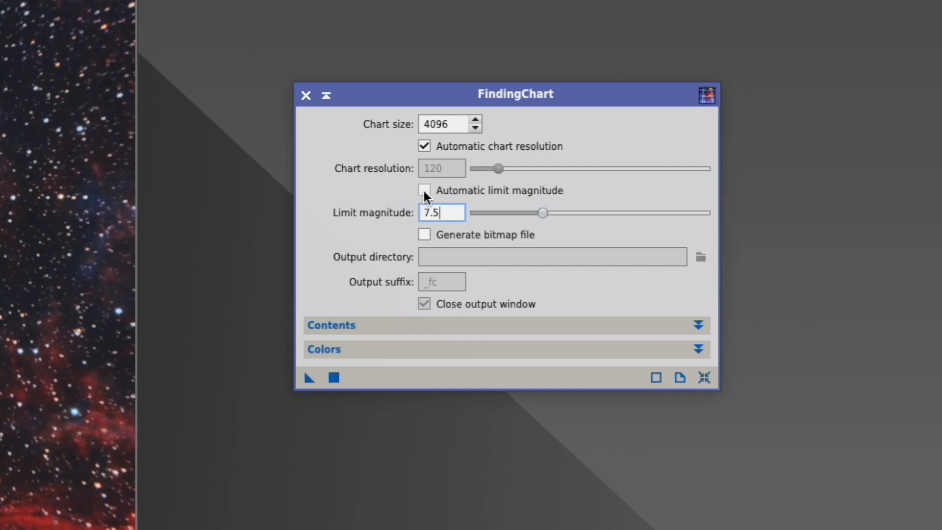
pyautogui.click(424, 190)
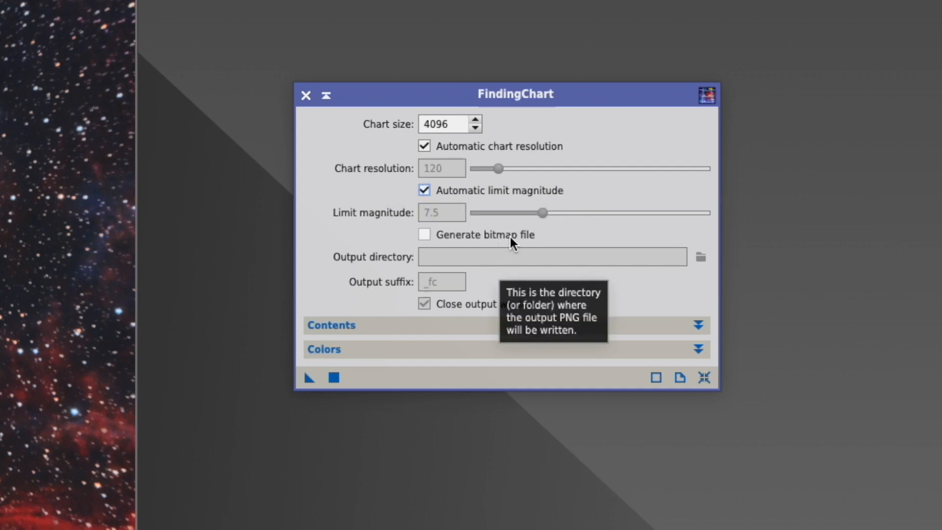
pyautogui.moveTo(469, 237)
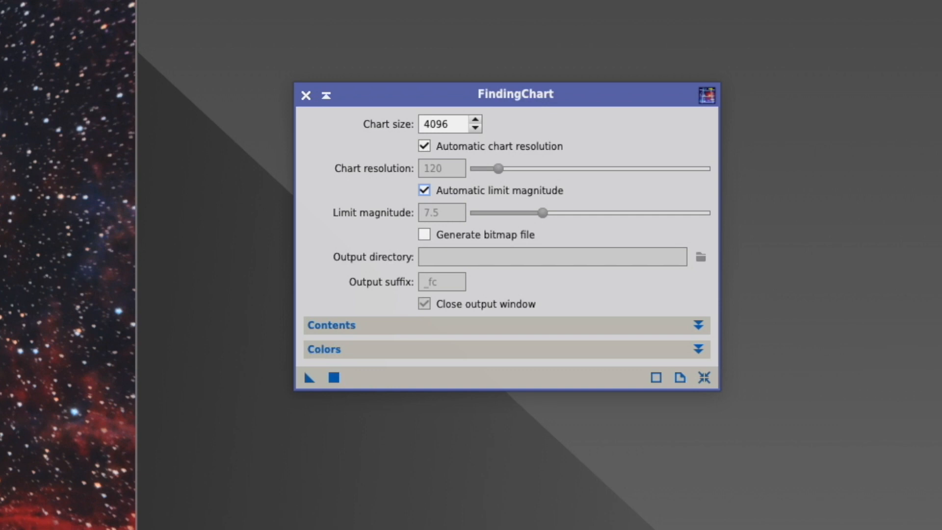
pyautogui.moveTo(522, 233)
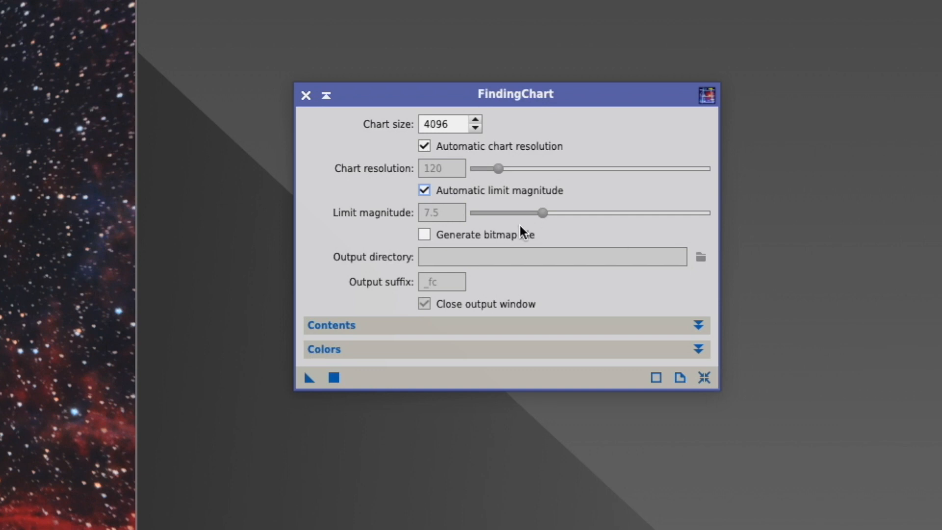
pyautogui.moveTo(515, 236)
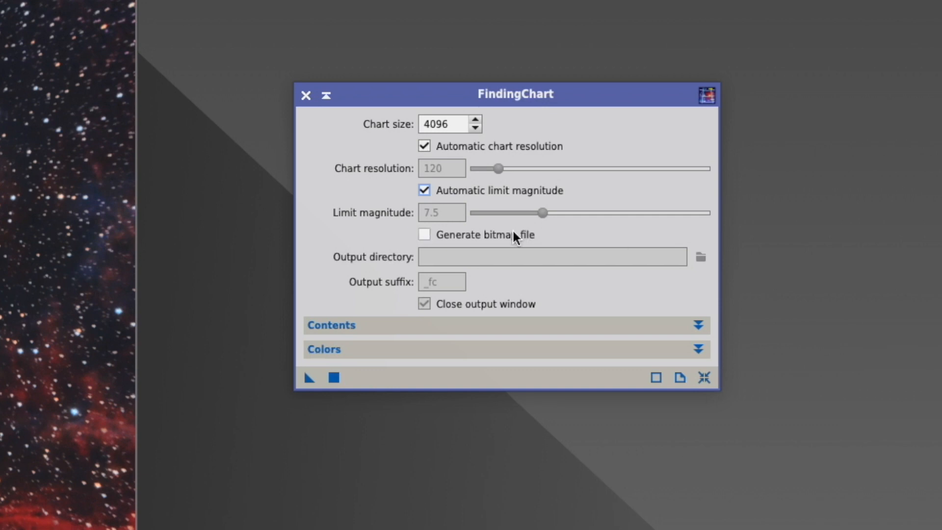
pyautogui.moveTo(555, 297)
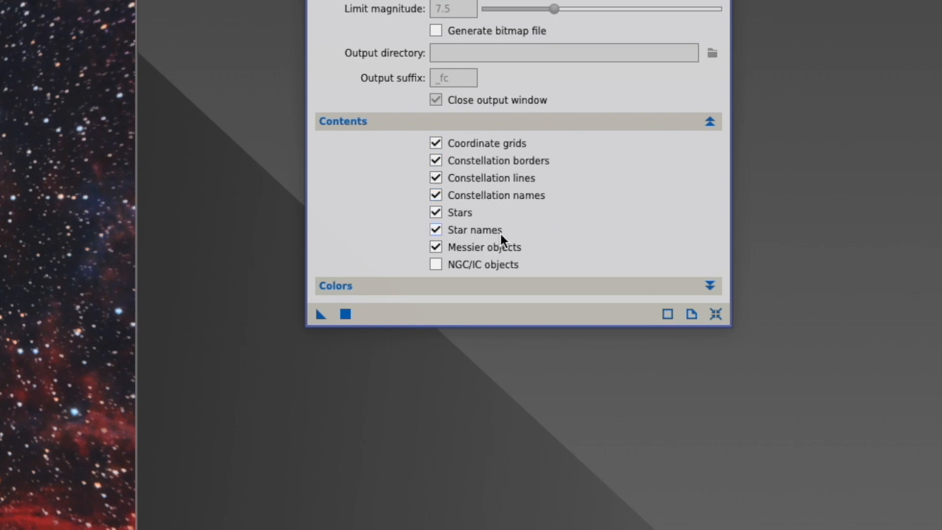
pyautogui.moveTo(592, 238)
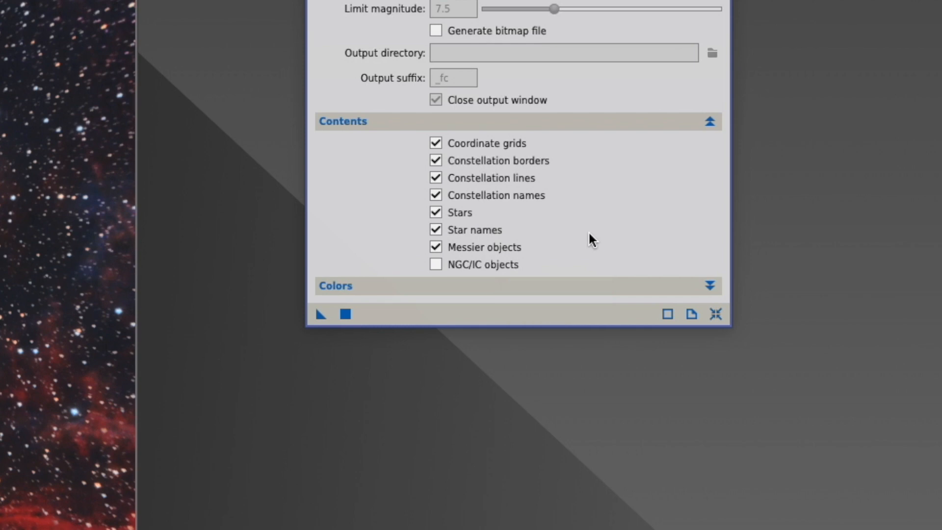
# Step: Expand the Colors section to show the chart element colour assignments
pyautogui.click(710, 285)
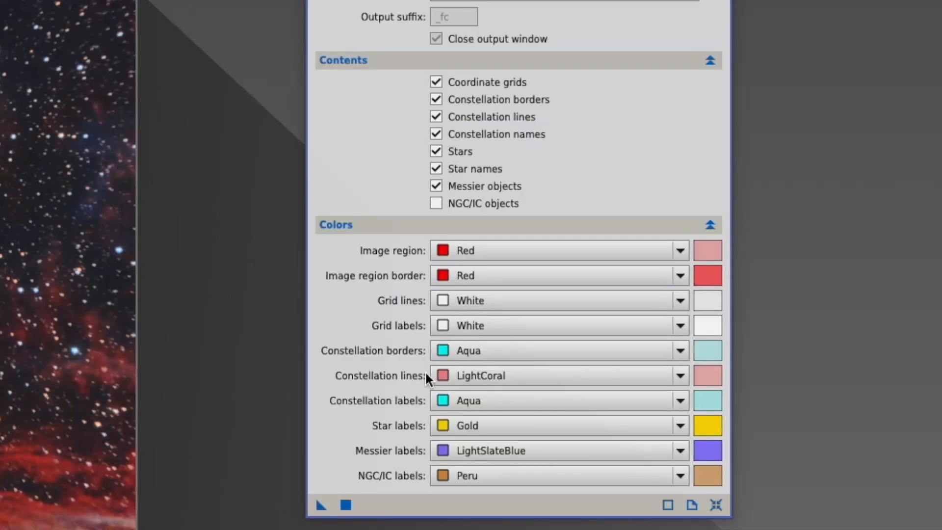
pyautogui.moveTo(416, 193)
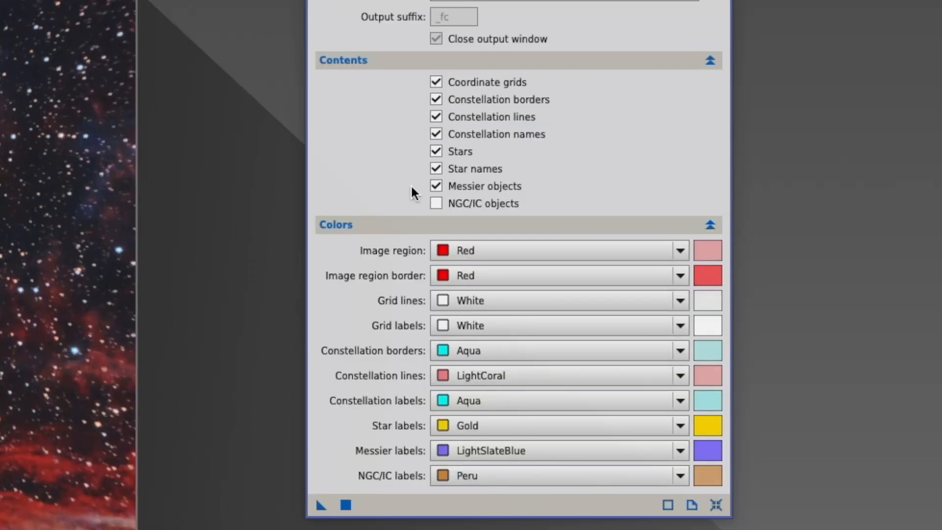
pyautogui.moveTo(709, 312)
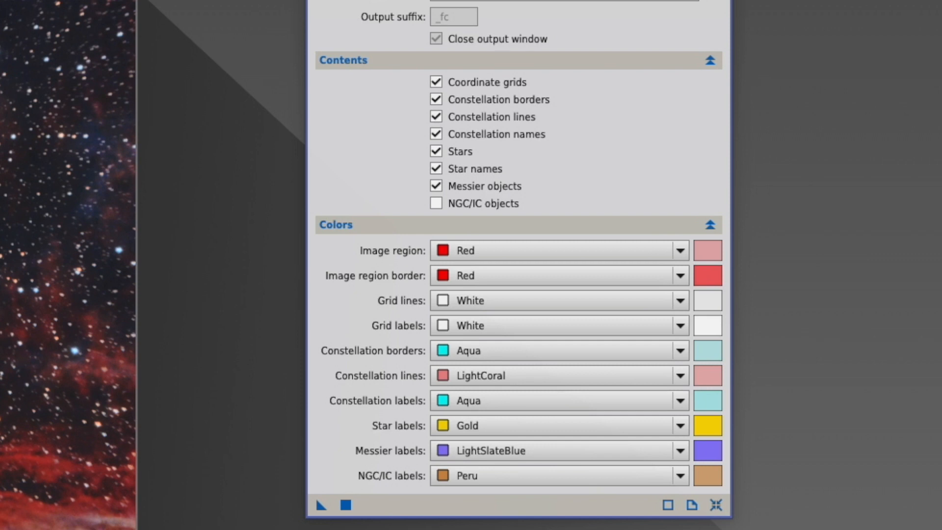
pyautogui.moveTo(142, 513)
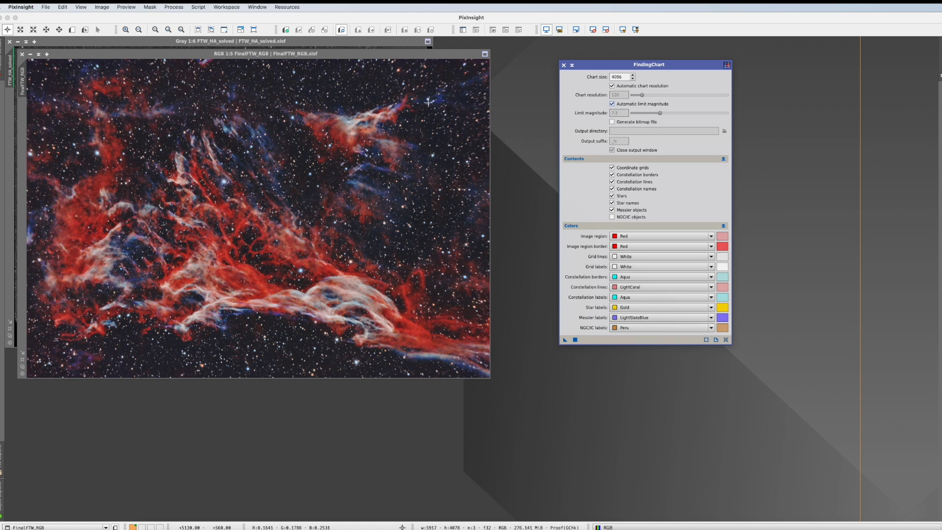
pyautogui.moveTo(187, 325)
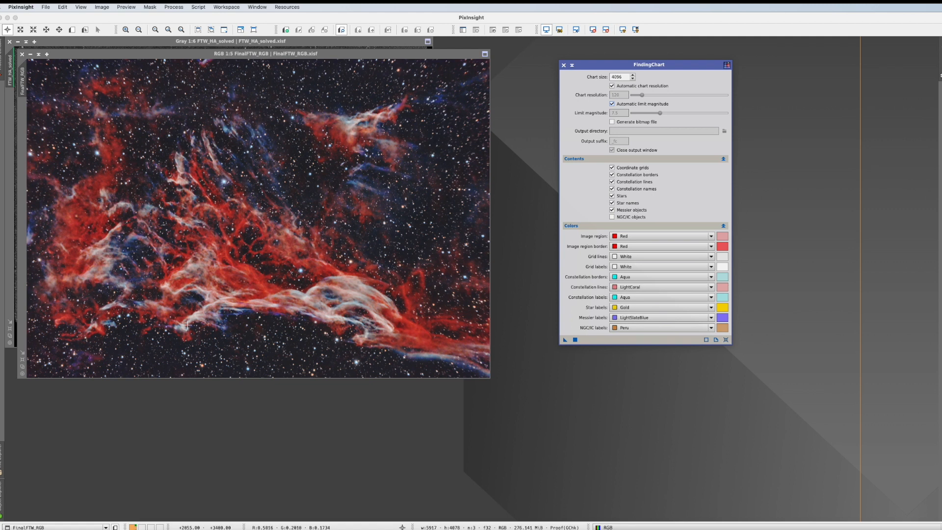
pyautogui.moveTo(226, 359)
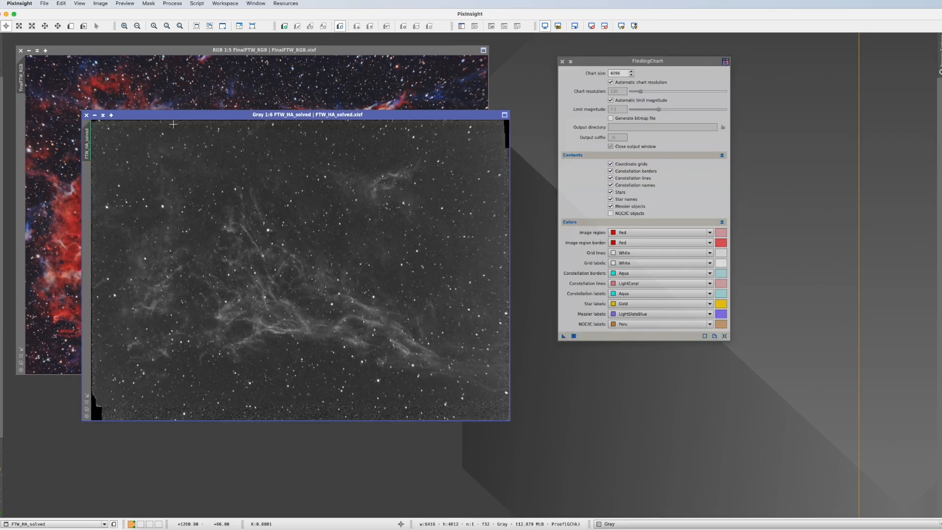
pyautogui.moveTo(338, 396)
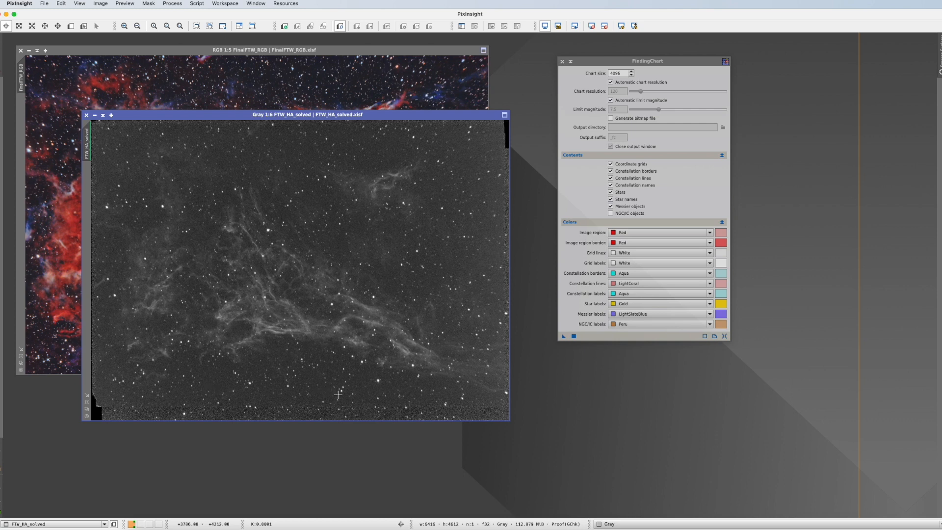
pyautogui.moveTo(337, 388)
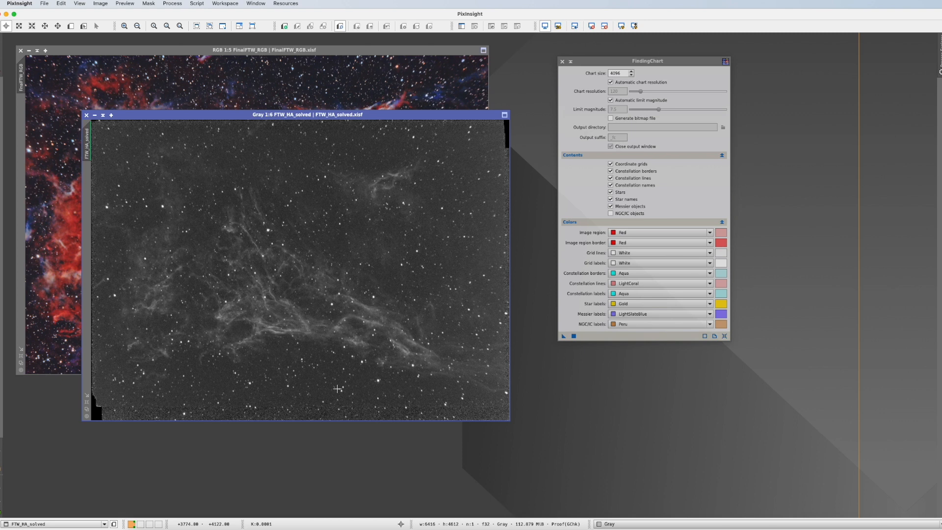
pyautogui.moveTo(359, 397)
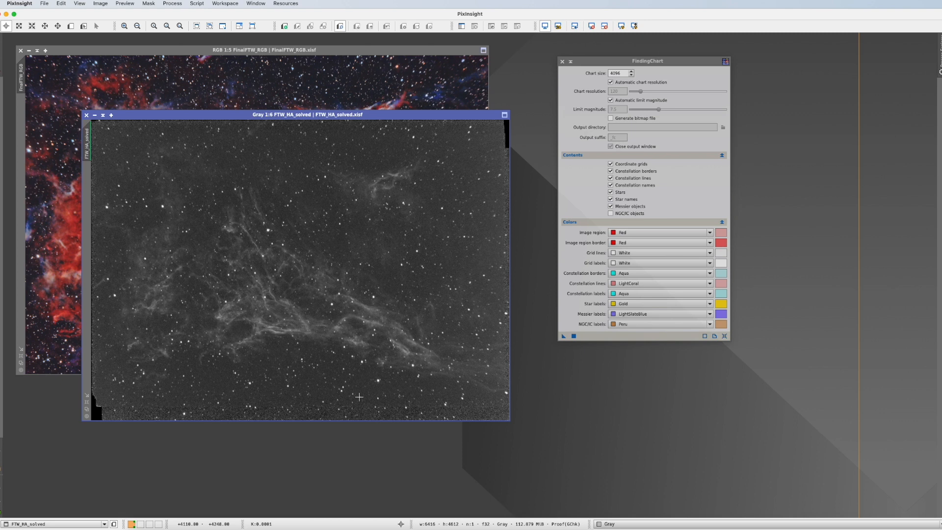
pyautogui.moveTo(564, 336)
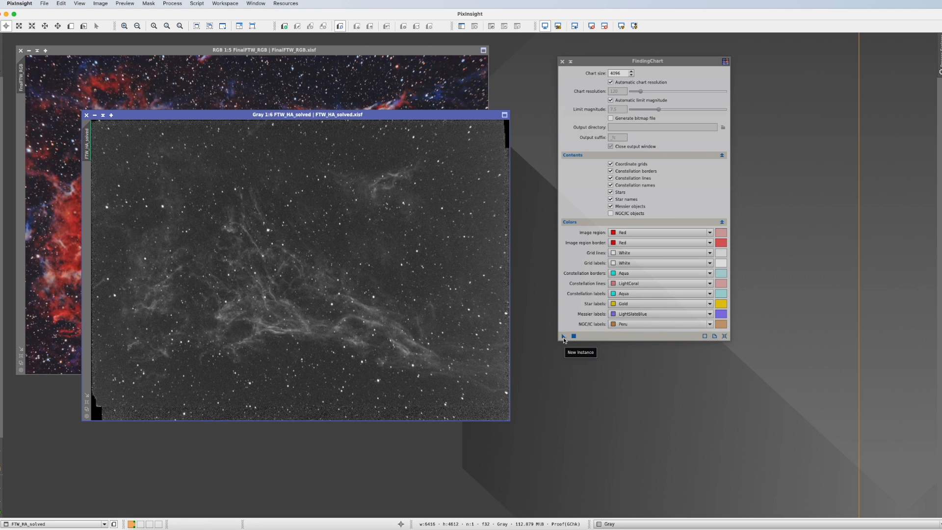
# Step: Generate the finding chart for FTW_HA_solved and zoom in on the red image-region box in Cygnus
pyautogui.click(563, 336)
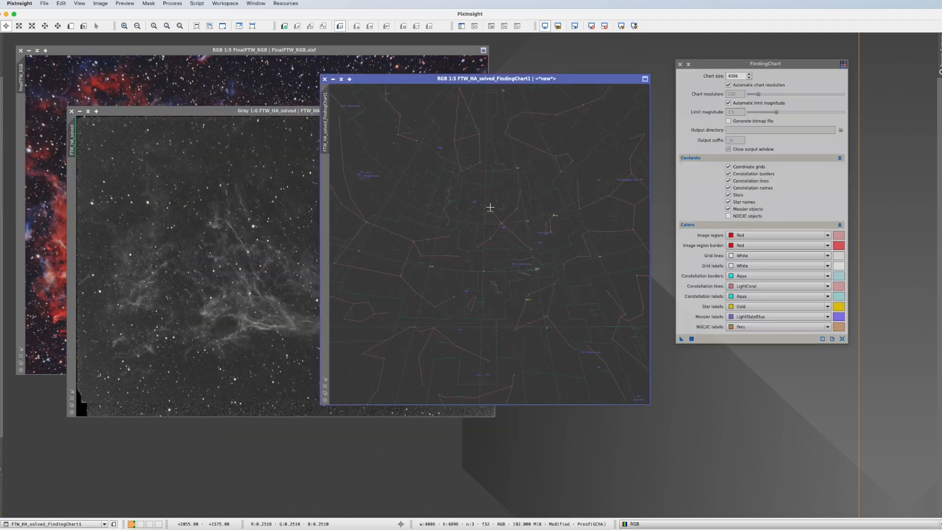
pyautogui.moveTo(512, 315)
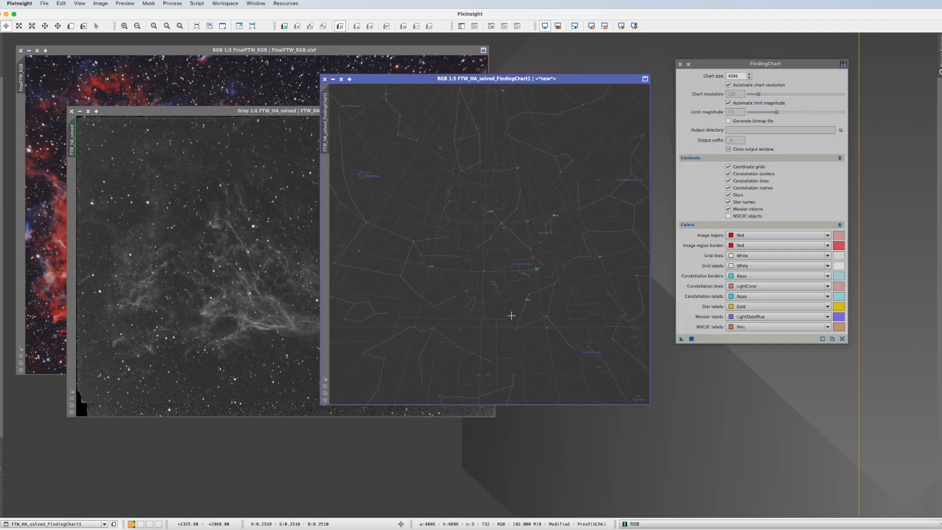
pyautogui.moveTo(113, 34)
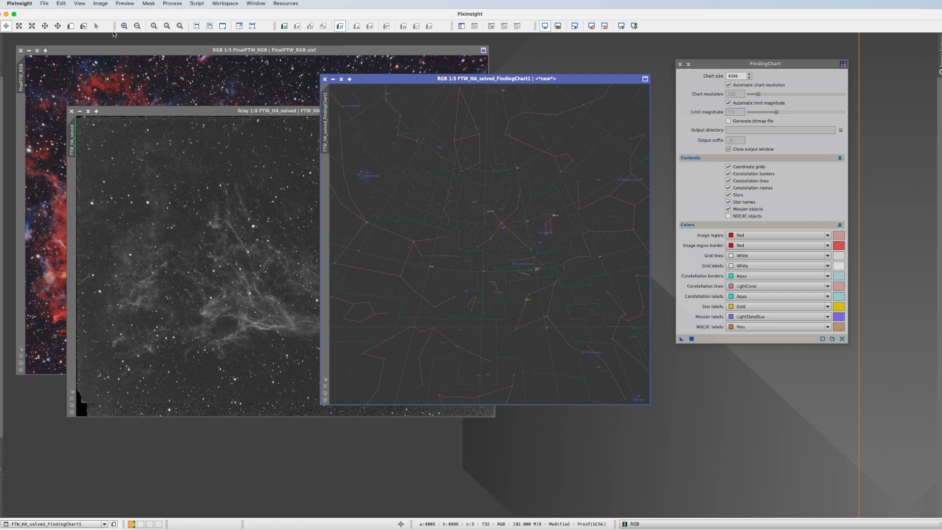
pyautogui.click(124, 26)
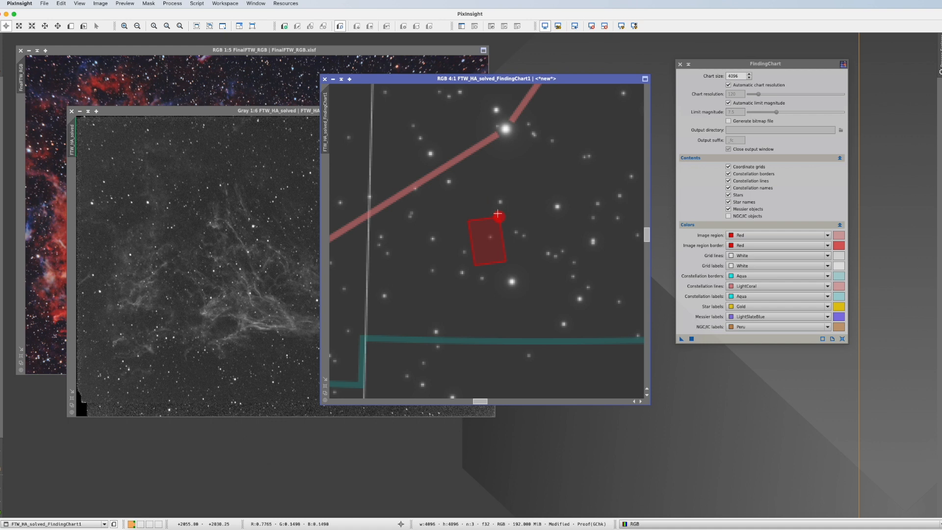
pyautogui.moveTo(507, 225)
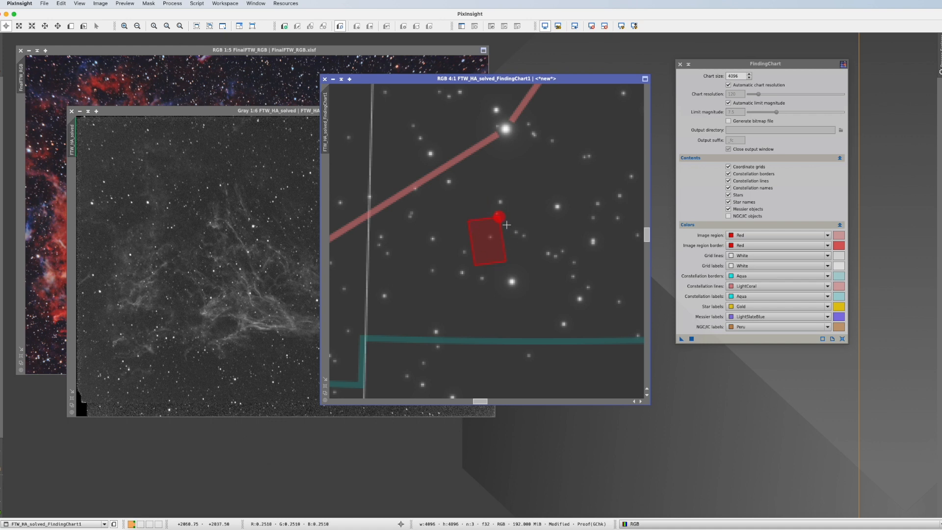
pyautogui.moveTo(499, 220)
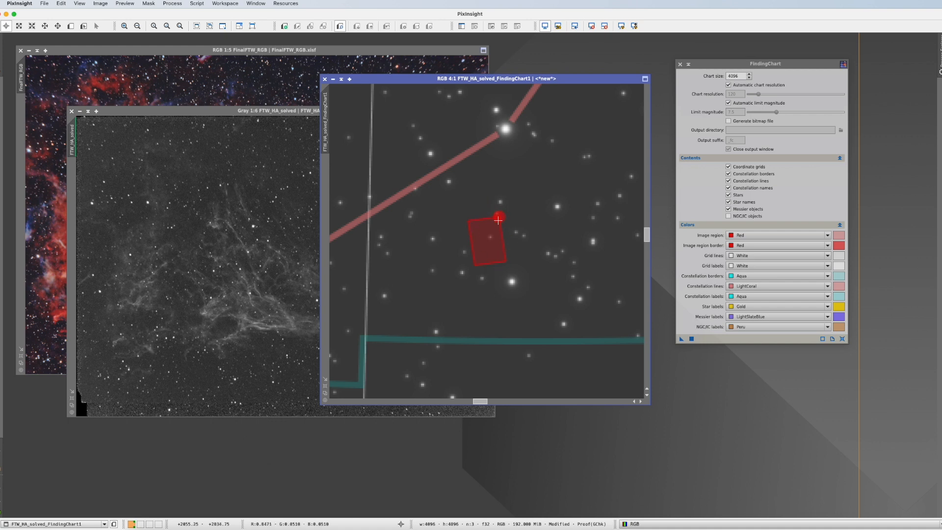
pyautogui.moveTo(175, 139)
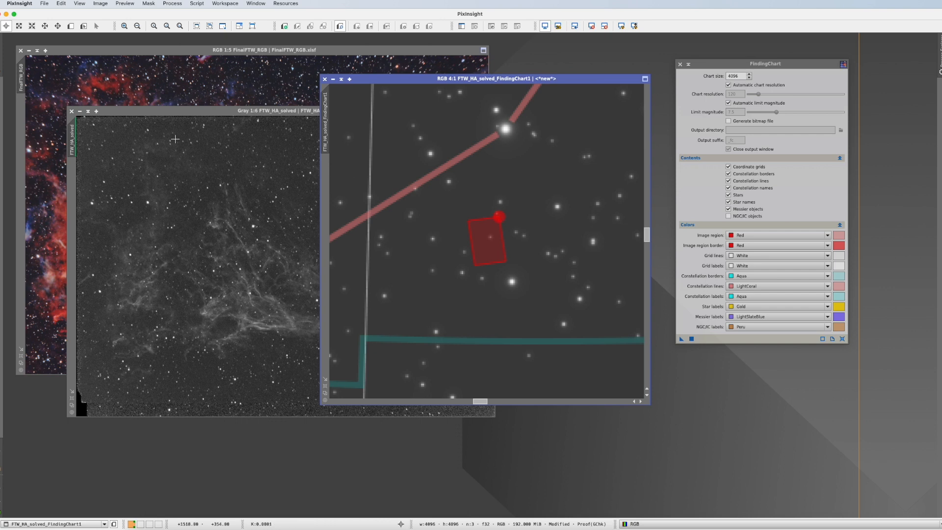
pyautogui.moveTo(395, 215)
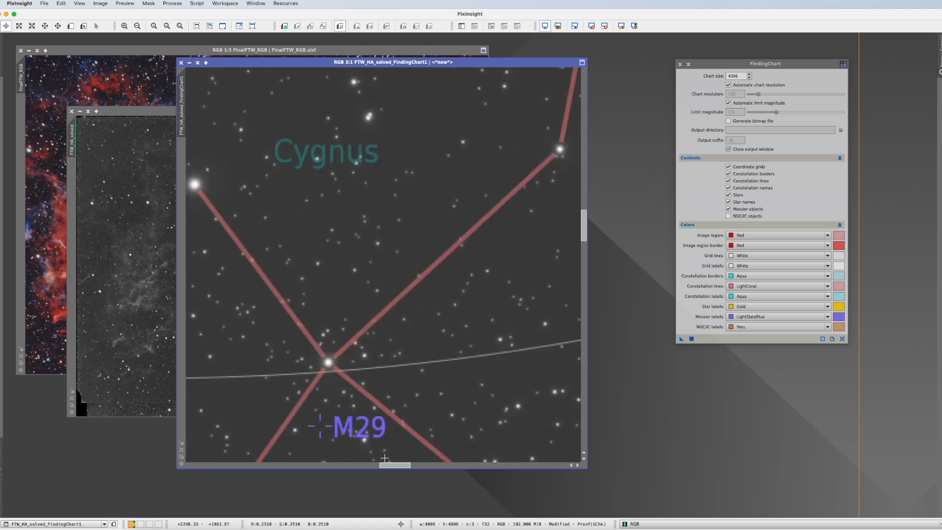
pyautogui.moveTo(356, 413)
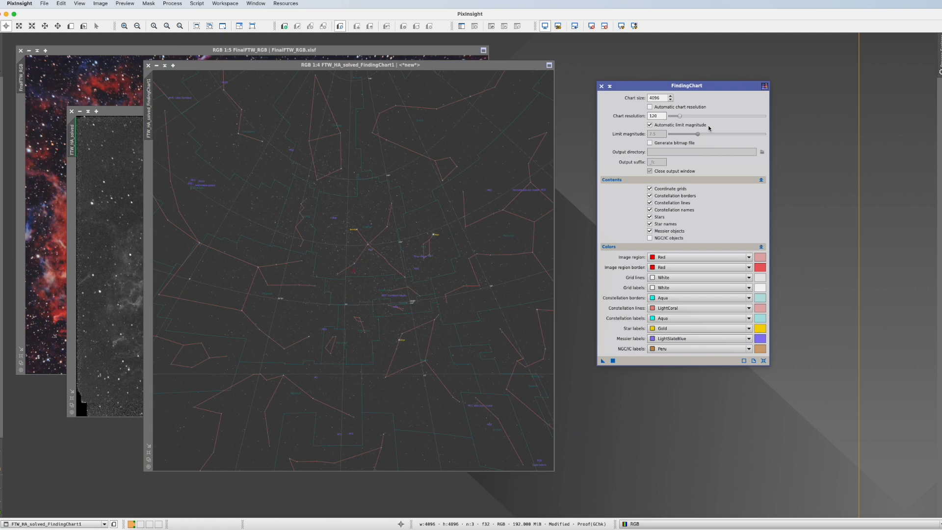
pyautogui.moveTo(354, 268)
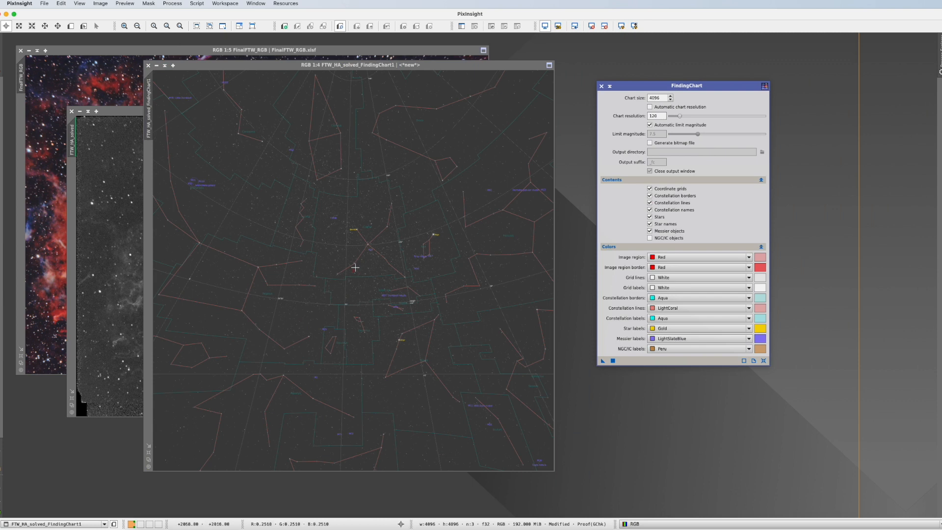
pyautogui.moveTo(358, 109)
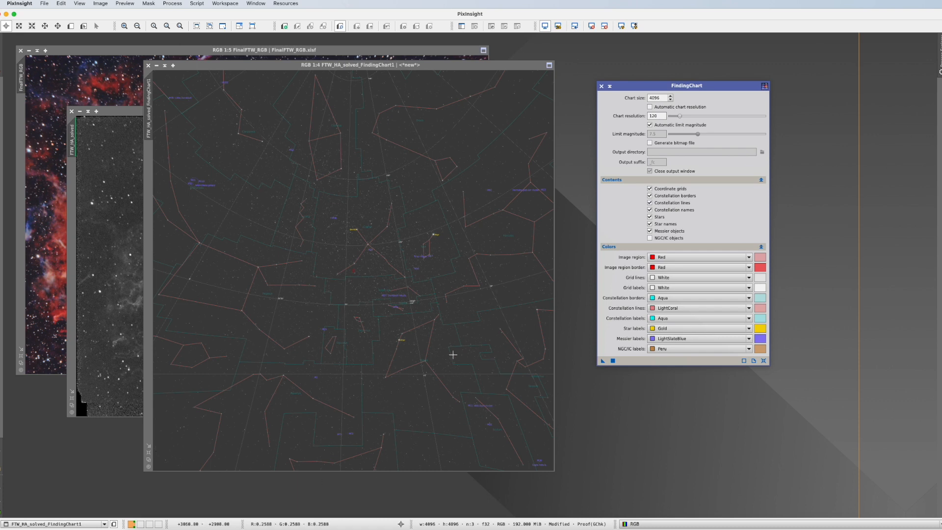
pyautogui.moveTo(637, 117)
pyautogui.write('60')
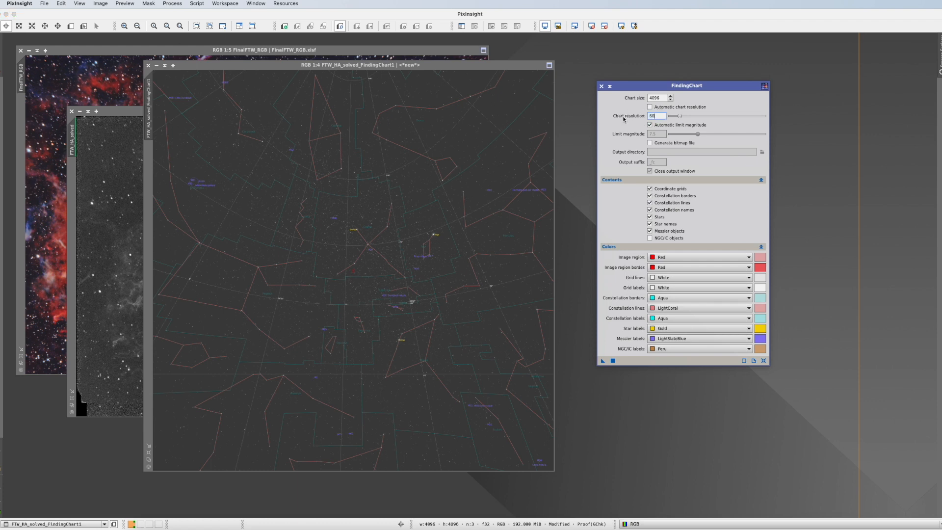
pyautogui.moveTo(502, 144)
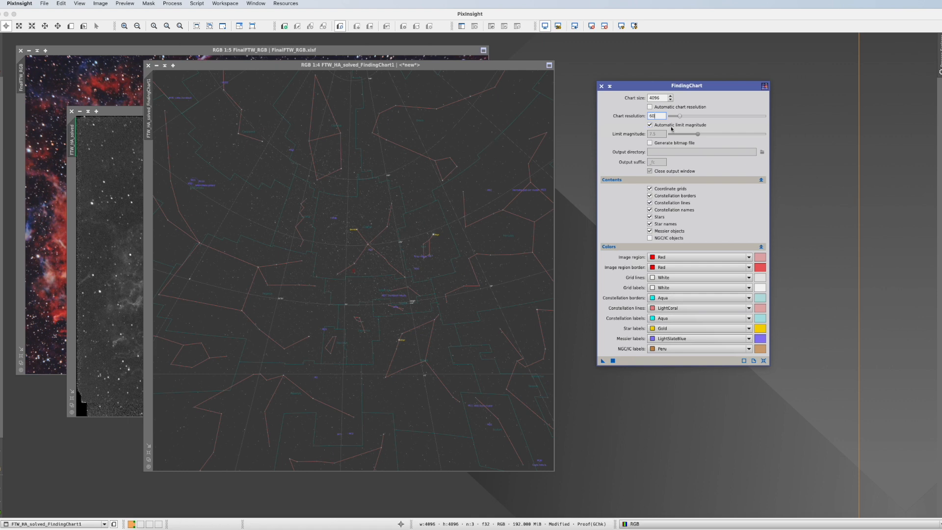
# Step: Disable the automatic setting so a fixed chart resolution of 60 can be used
pyautogui.click(650, 124)
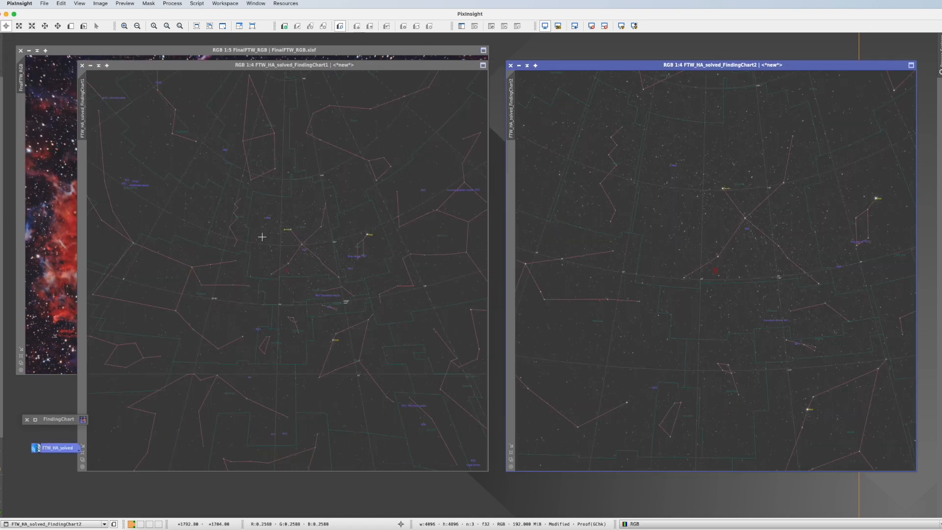
pyautogui.moveTo(664, 226)
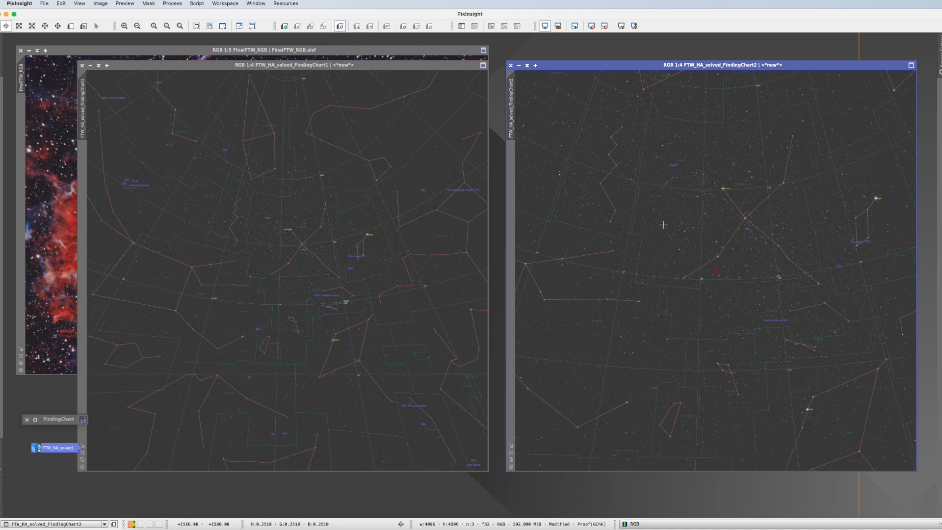
pyautogui.moveTo(834, 180)
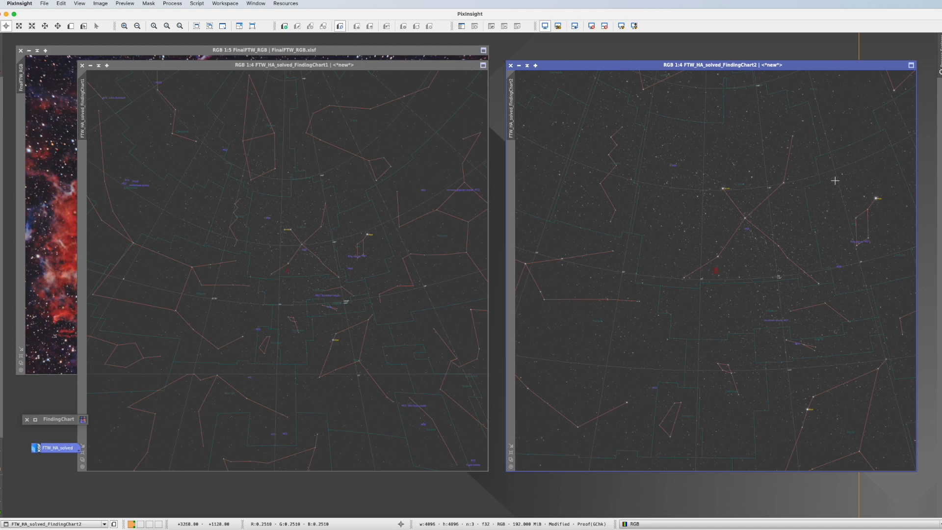
pyautogui.moveTo(636, 195)
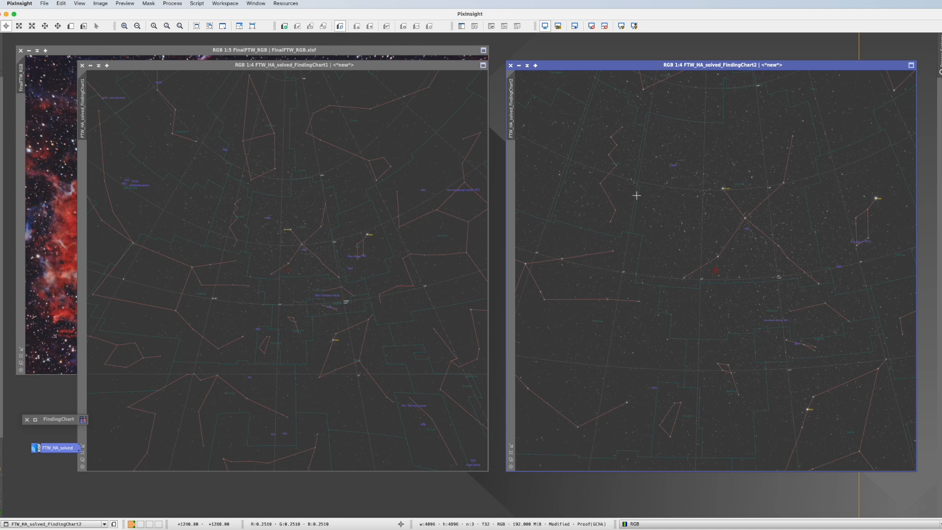
pyautogui.moveTo(670, 207)
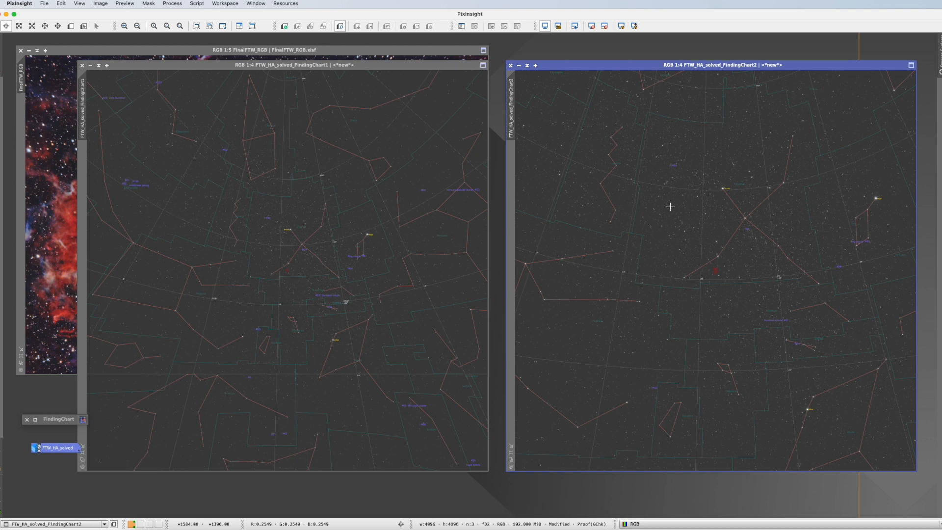
pyautogui.moveTo(659, 166)
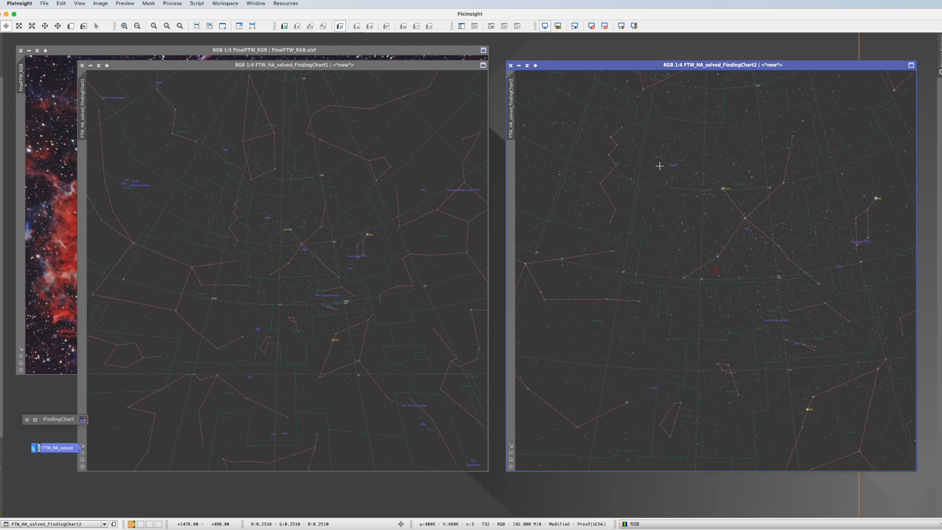
pyautogui.moveTo(675, 173)
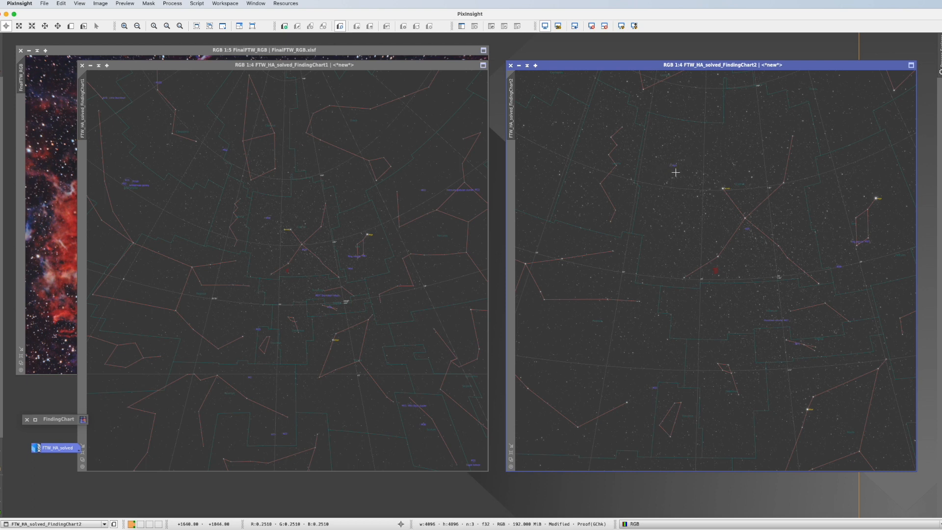
pyautogui.moveTo(752, 173)
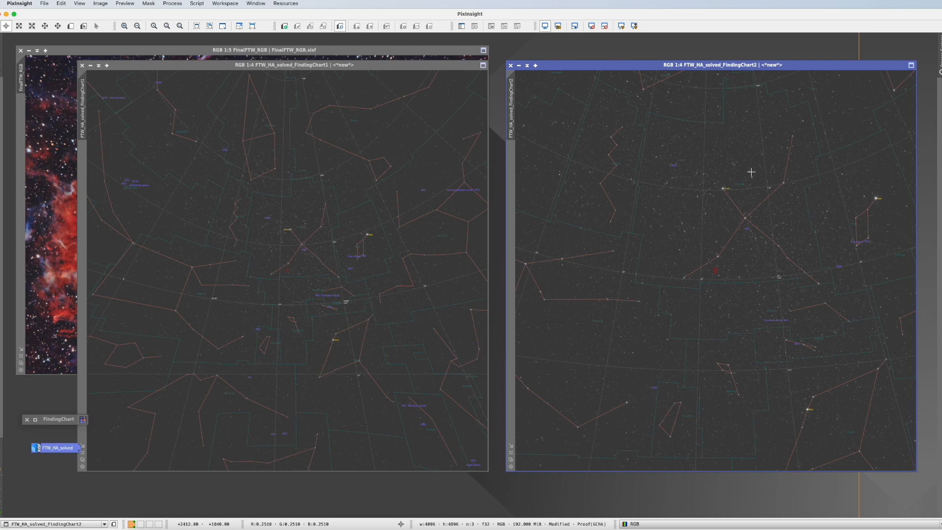
pyautogui.moveTo(682, 163)
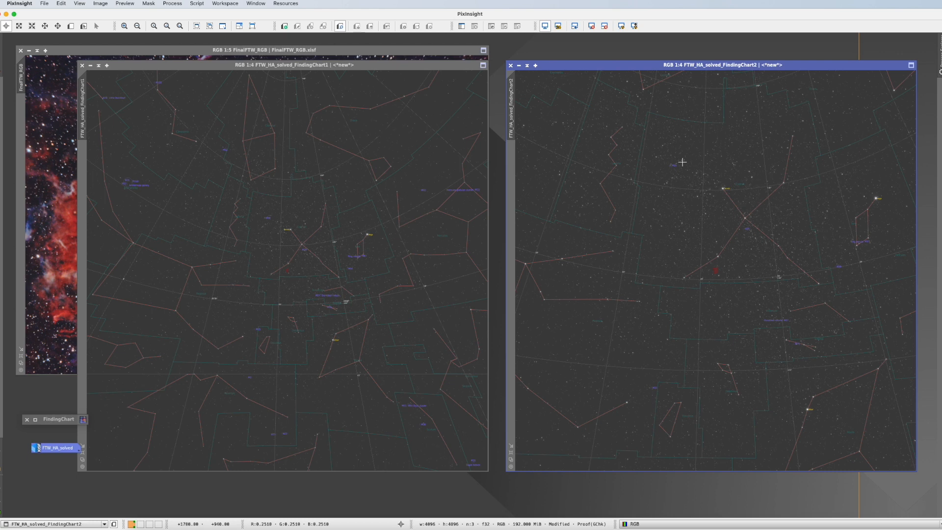
pyautogui.moveTo(669, 131)
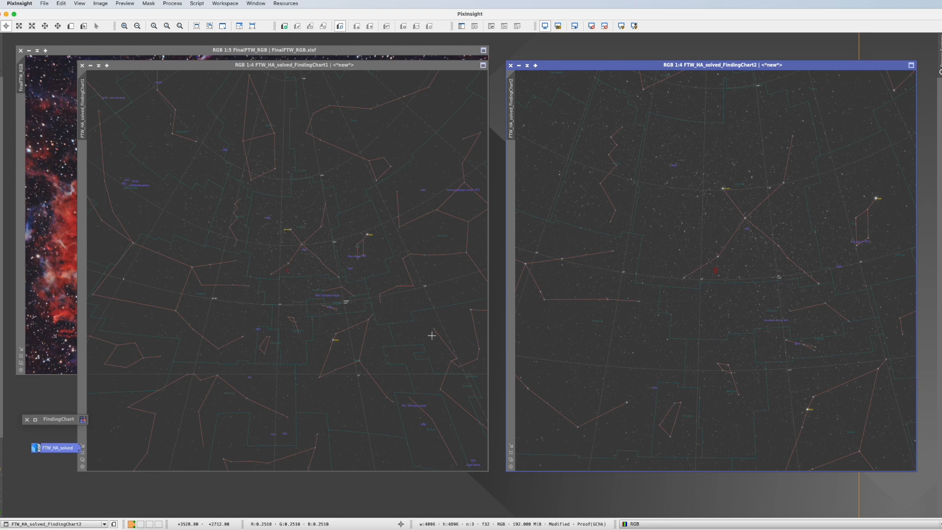
pyautogui.moveTo(610, 278)
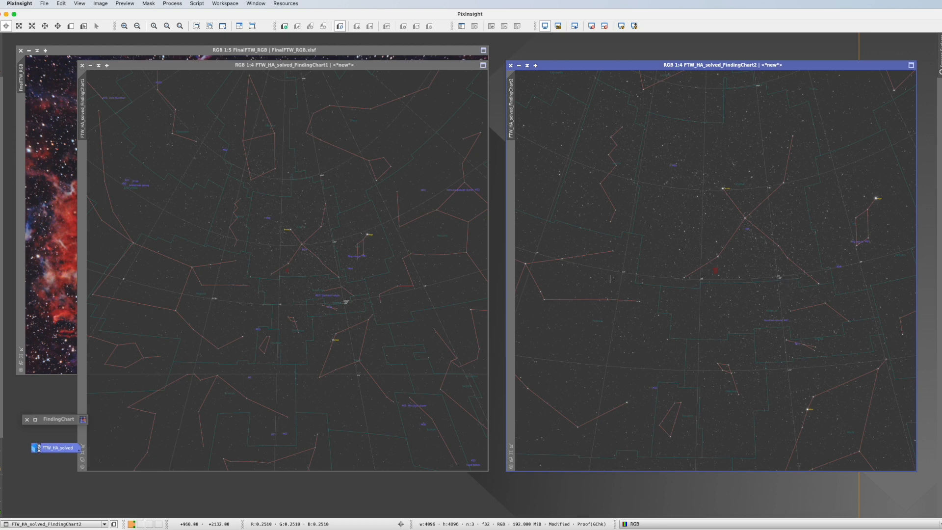
pyautogui.moveTo(740, 300)
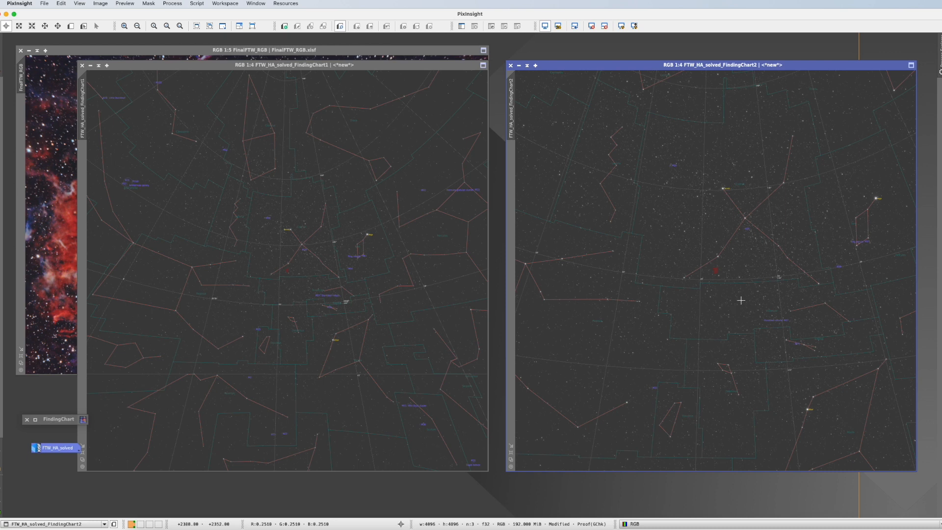
pyautogui.moveTo(621, 364)
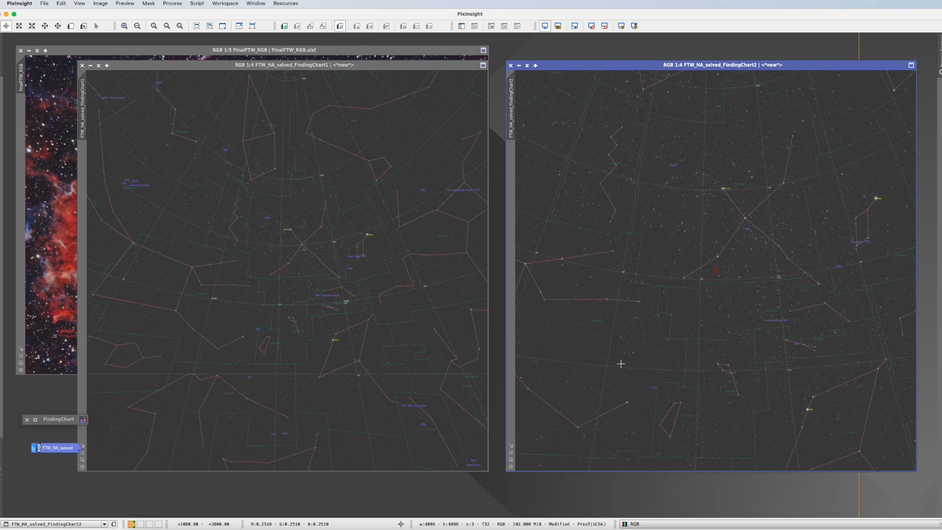
pyautogui.click(34, 418)
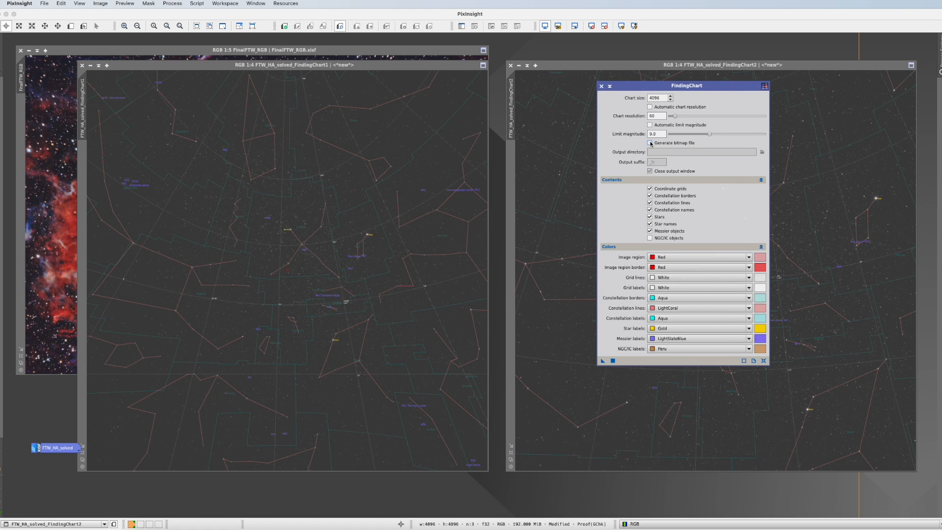
pyautogui.click(650, 142)
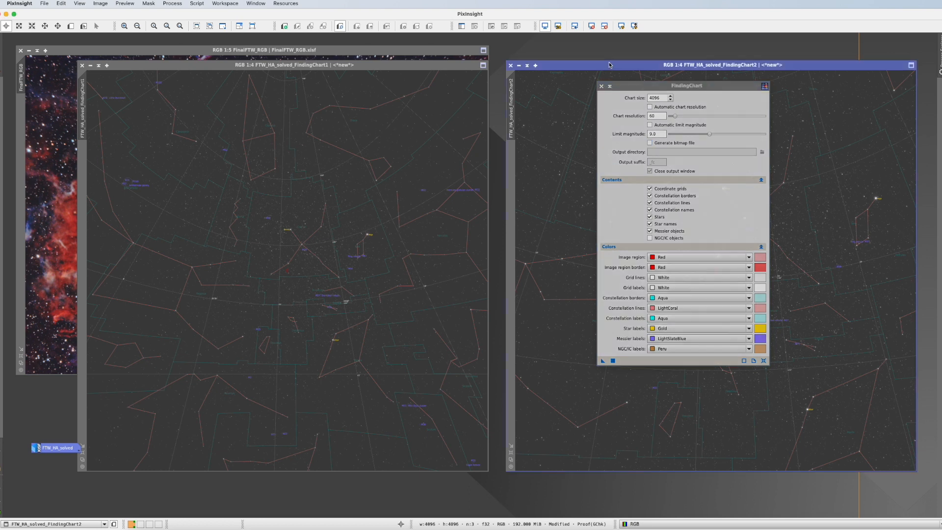
pyautogui.click(608, 85)
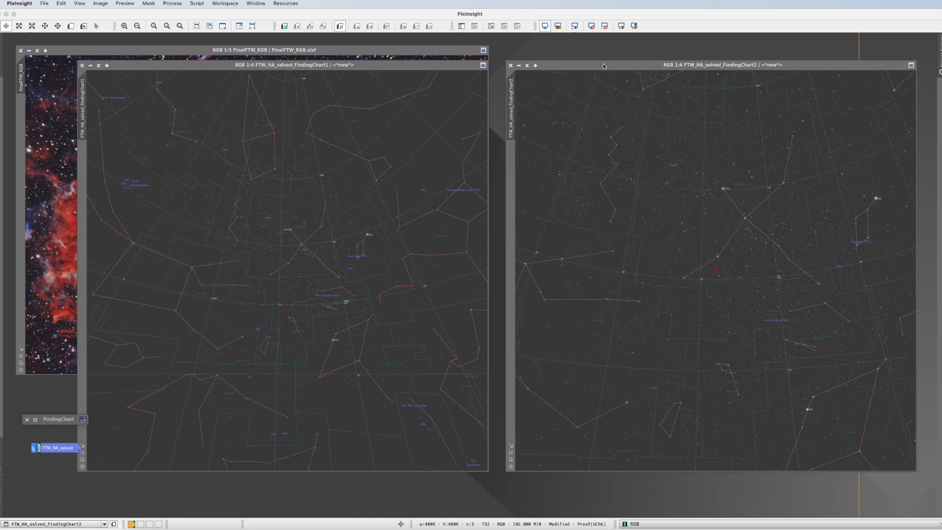
# Step: Iconize the FTW_HA_solved_FindingChart1 window so the Veil image shows beside the second chart
pyautogui.click(709, 65)
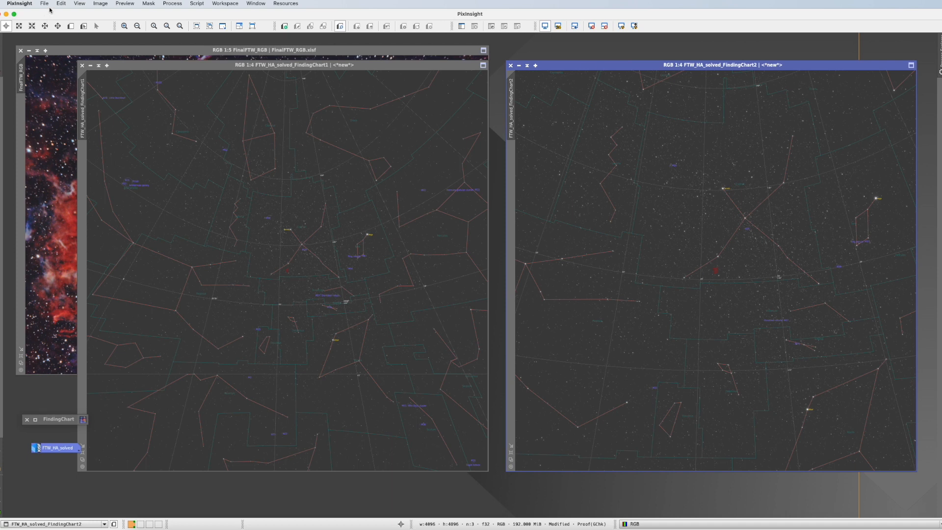
pyautogui.click(44, 3)
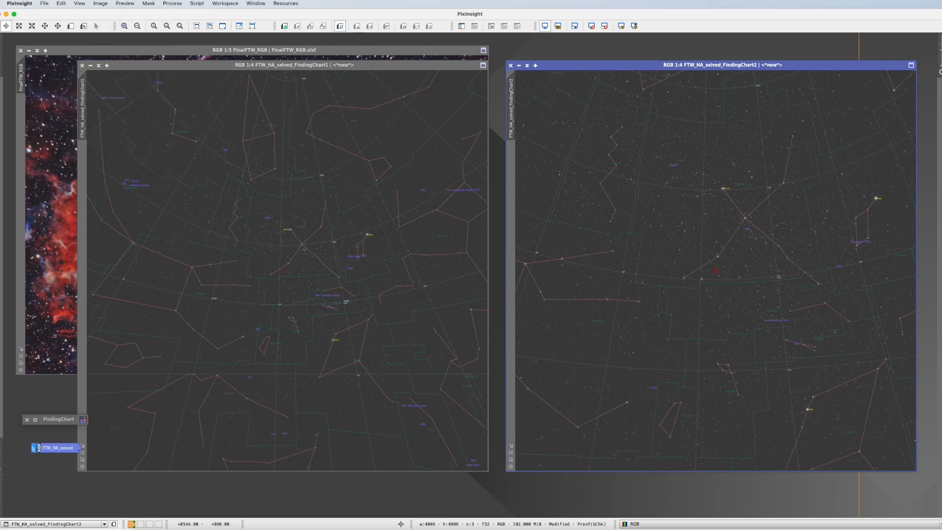
pyautogui.moveTo(819, 421)
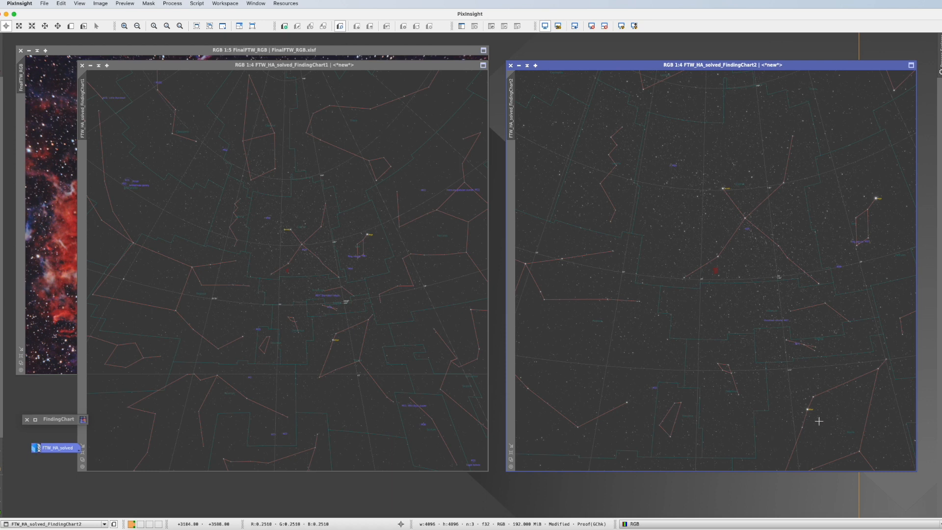
pyautogui.moveTo(599, 395)
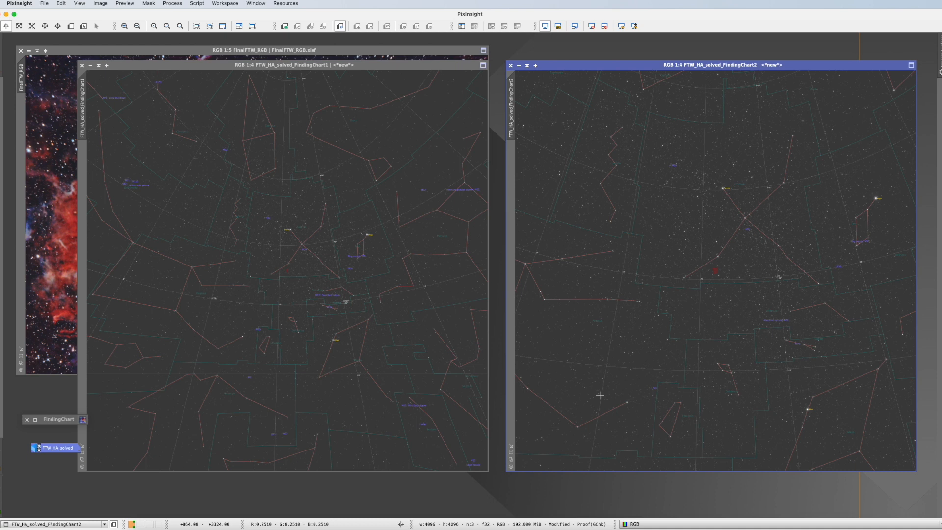
pyautogui.moveTo(219, 295)
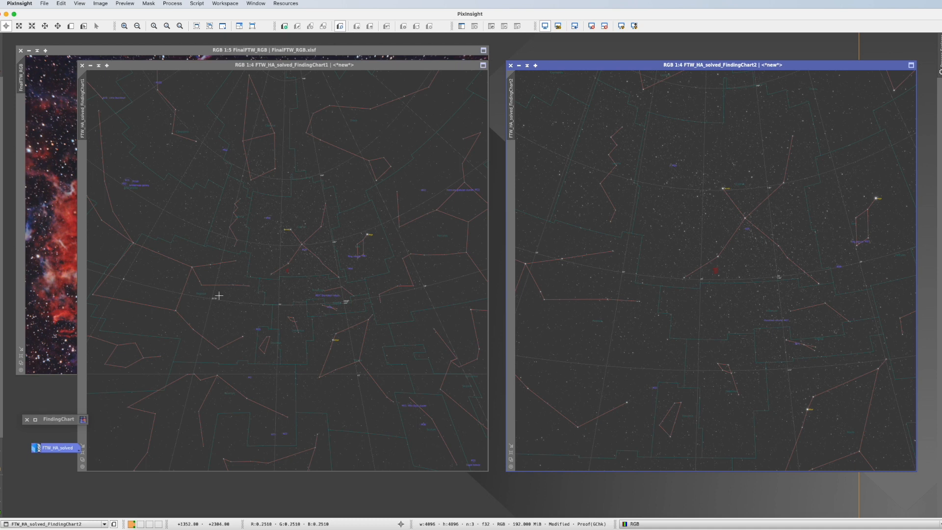
pyautogui.moveTo(365, 390)
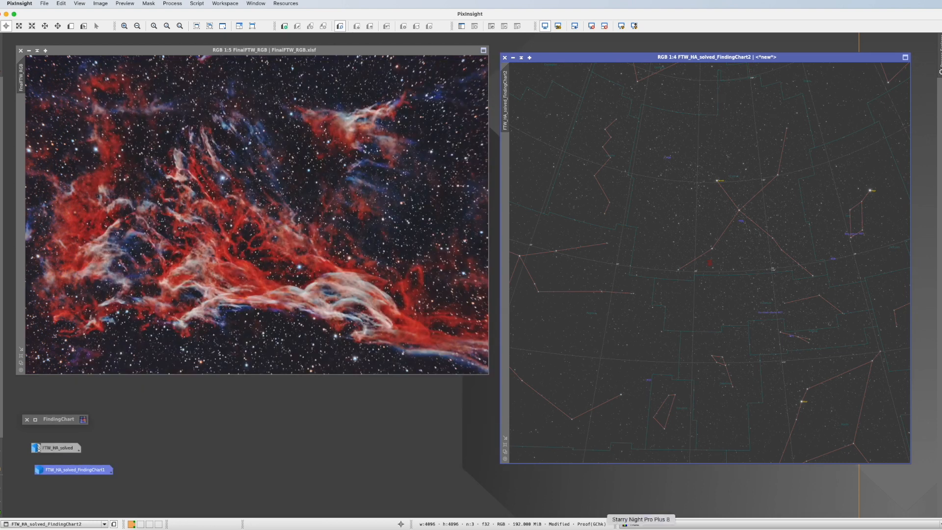
pyautogui.moveTo(636, 331)
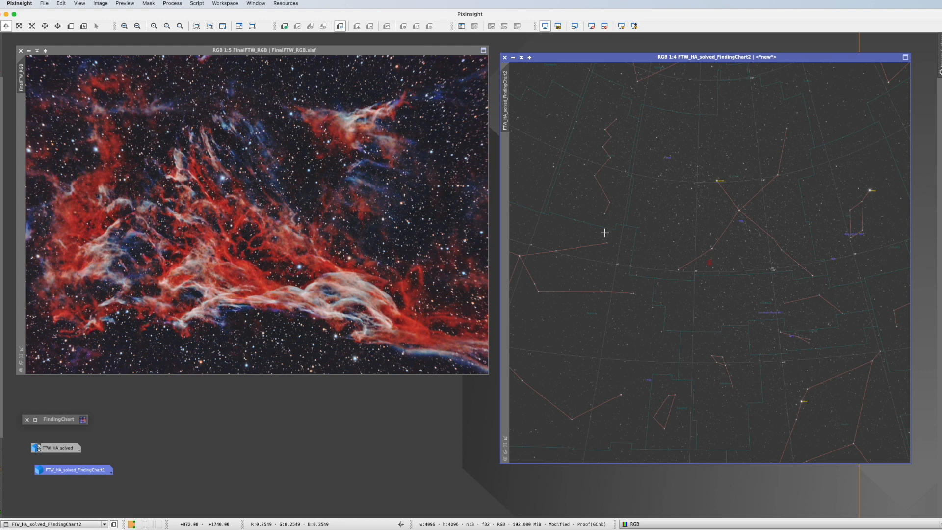
pyautogui.moveTo(204, 178)
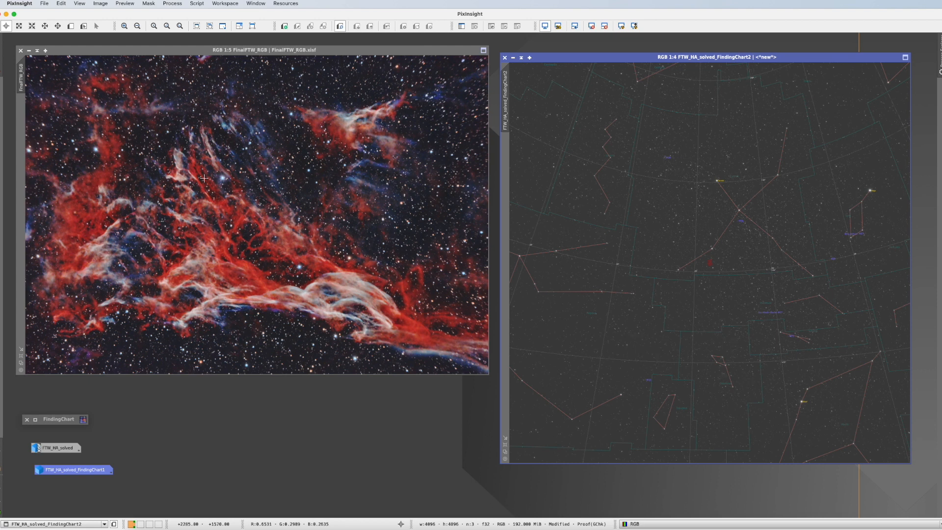
pyautogui.moveTo(576, 217)
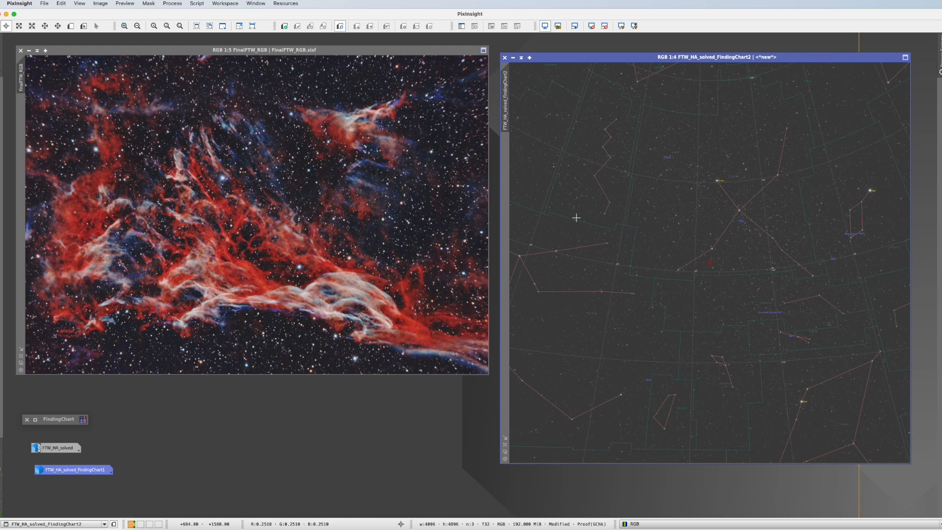
pyautogui.moveTo(650, 126)
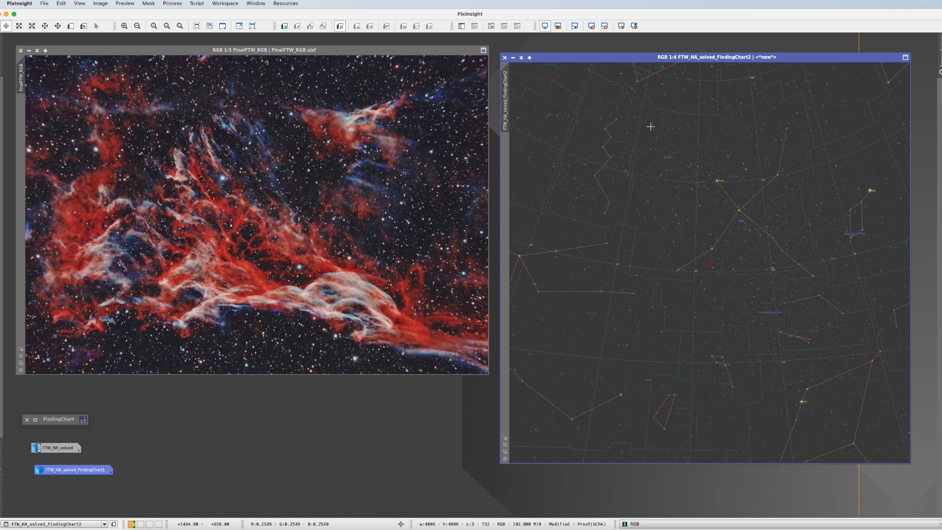
pyautogui.moveTo(845, 369)
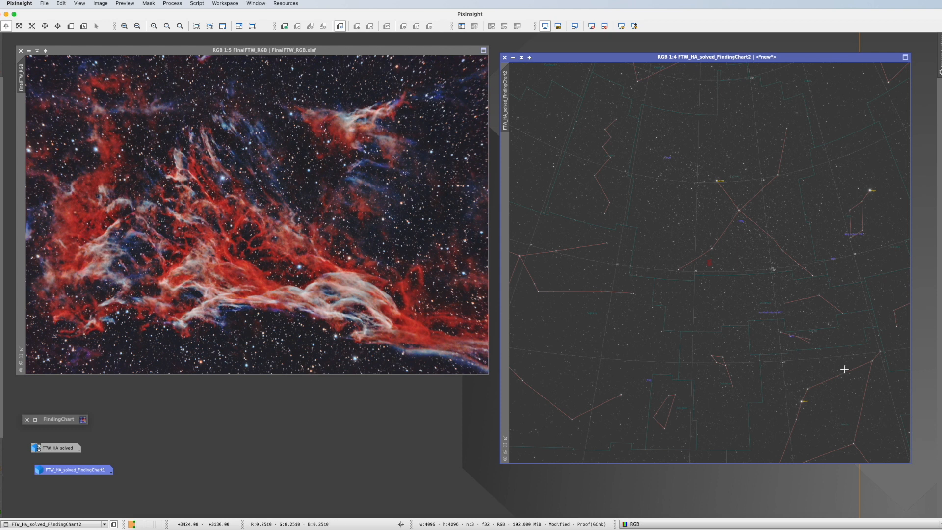
pyautogui.moveTo(356, 177)
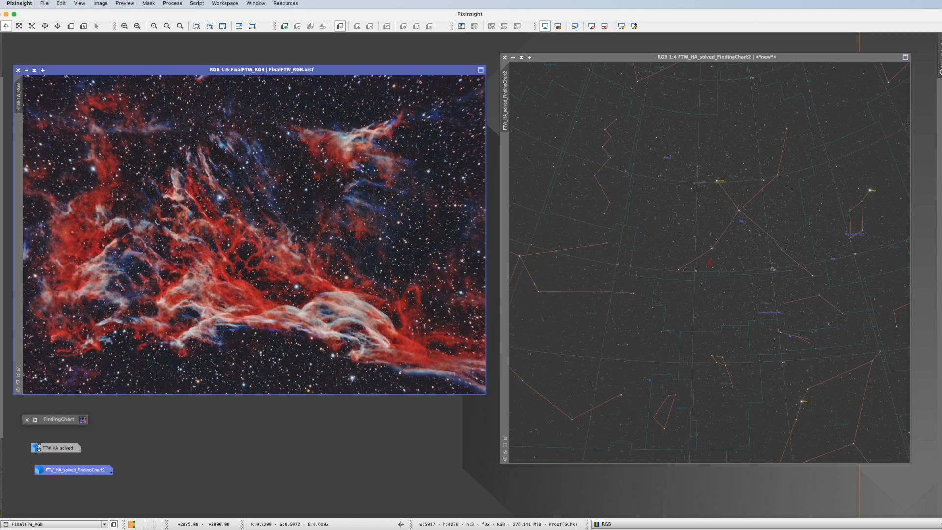
pyautogui.moveTo(682, 258)
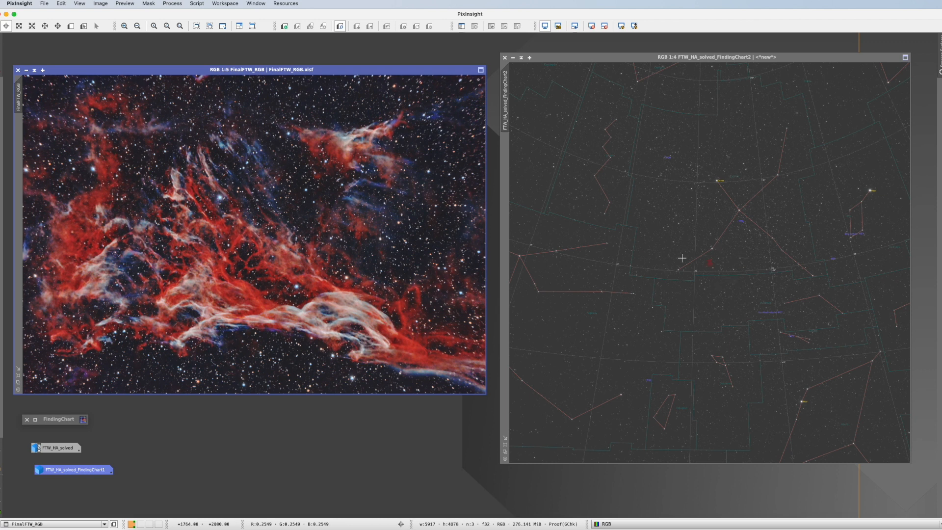
pyautogui.moveTo(709, 262)
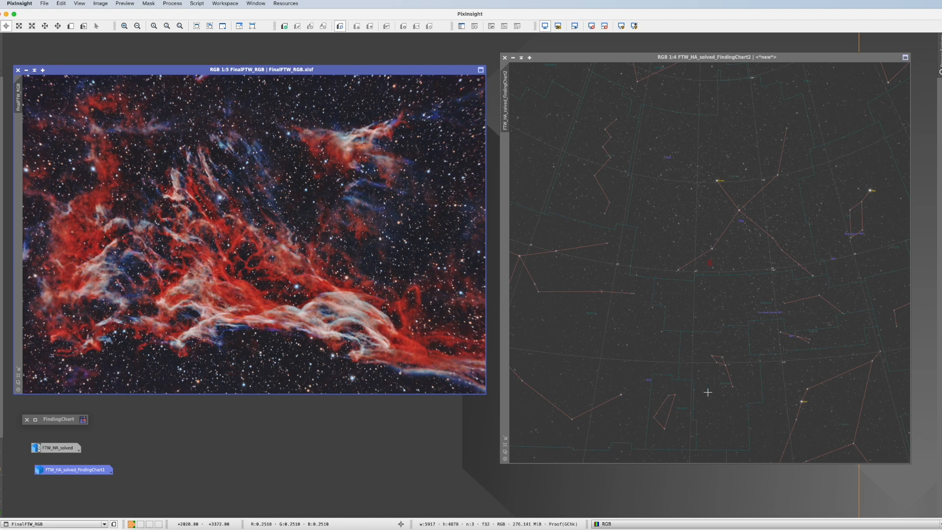
pyautogui.moveTo(707, 264)
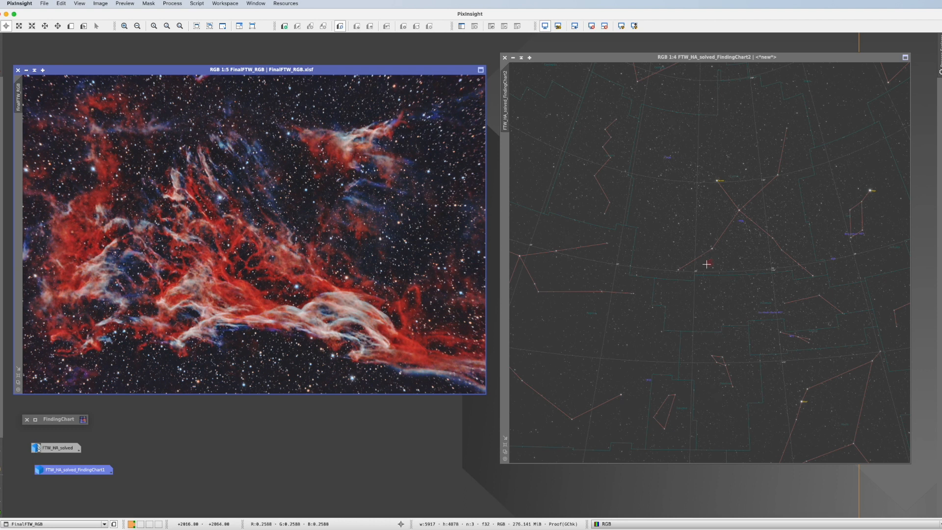
pyautogui.moveTo(605, 299)
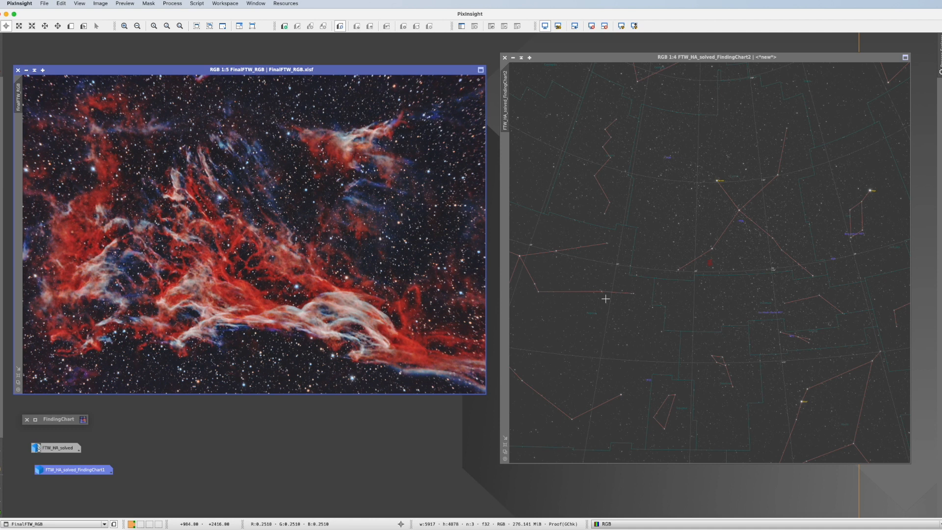
pyautogui.moveTo(460, 260)
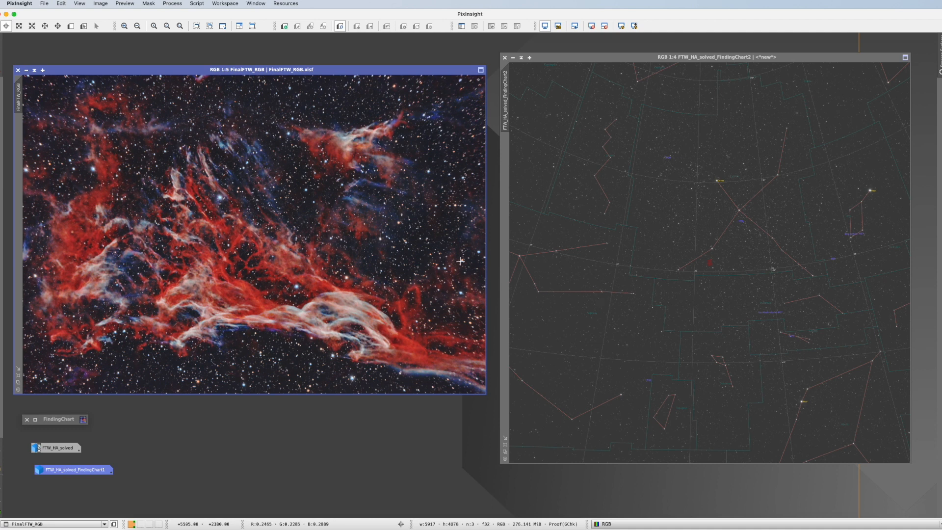
pyautogui.moveTo(709, 260)
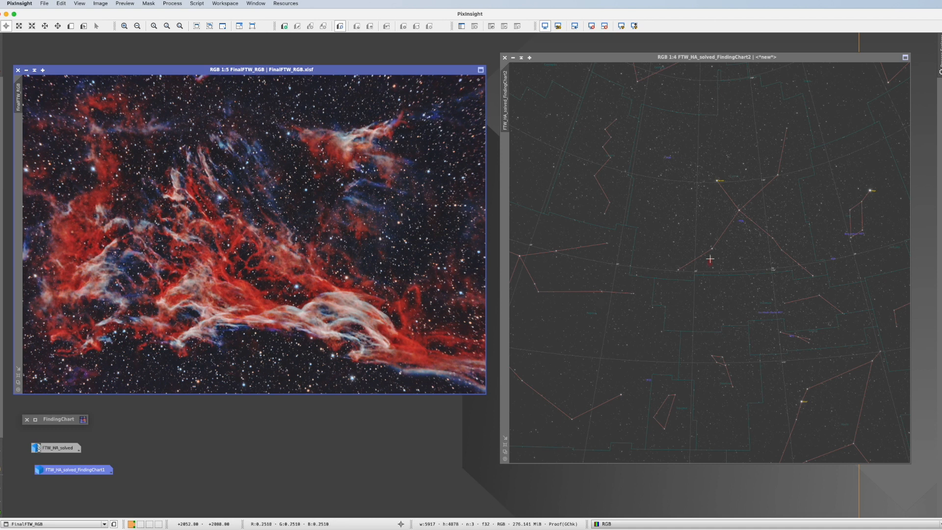
pyautogui.moveTo(649, 335)
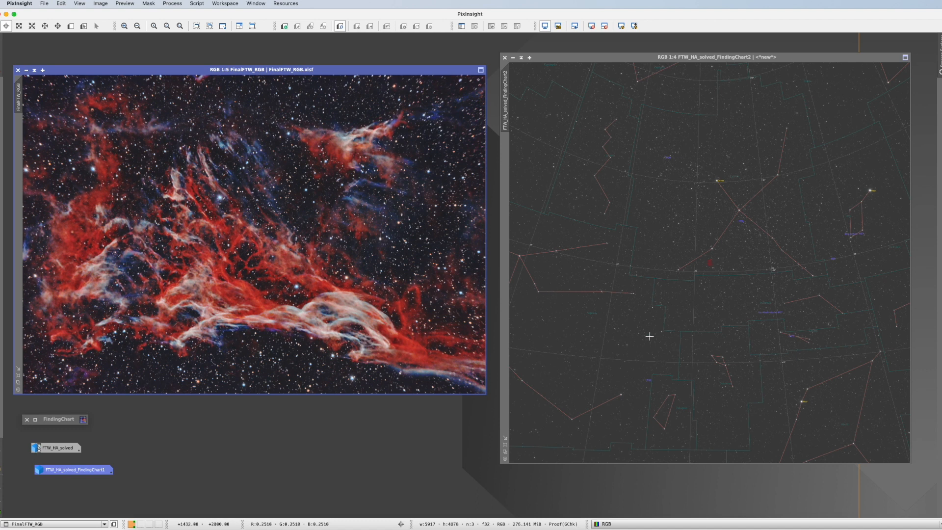
pyautogui.moveTo(663, 233)
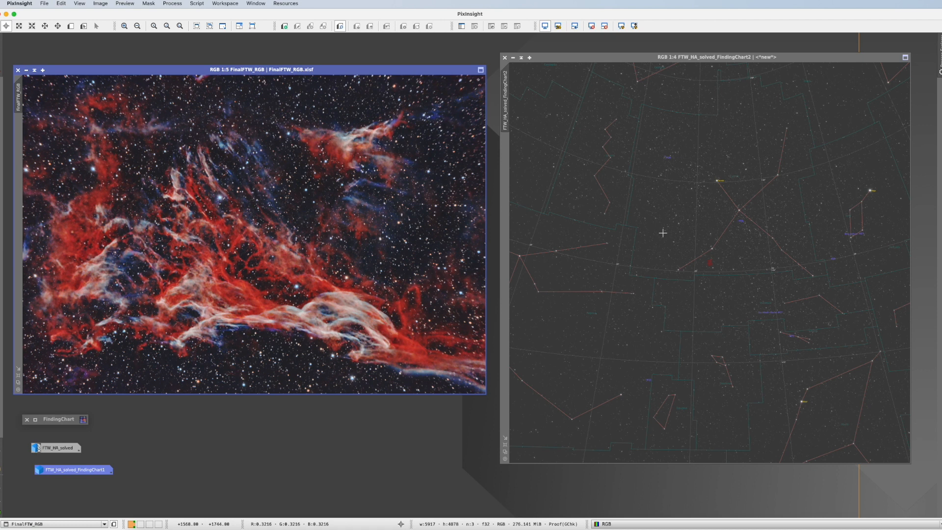
pyautogui.moveTo(649, 277)
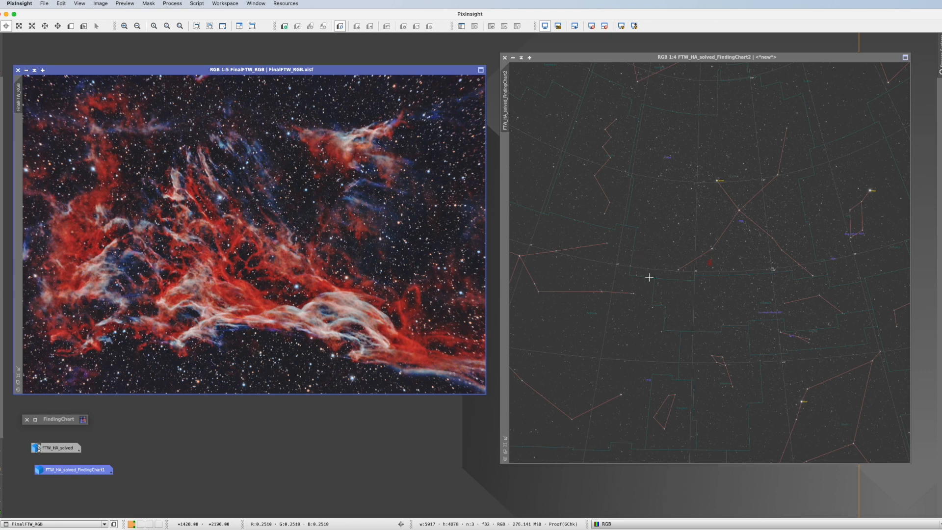
pyautogui.moveTo(711, 361)
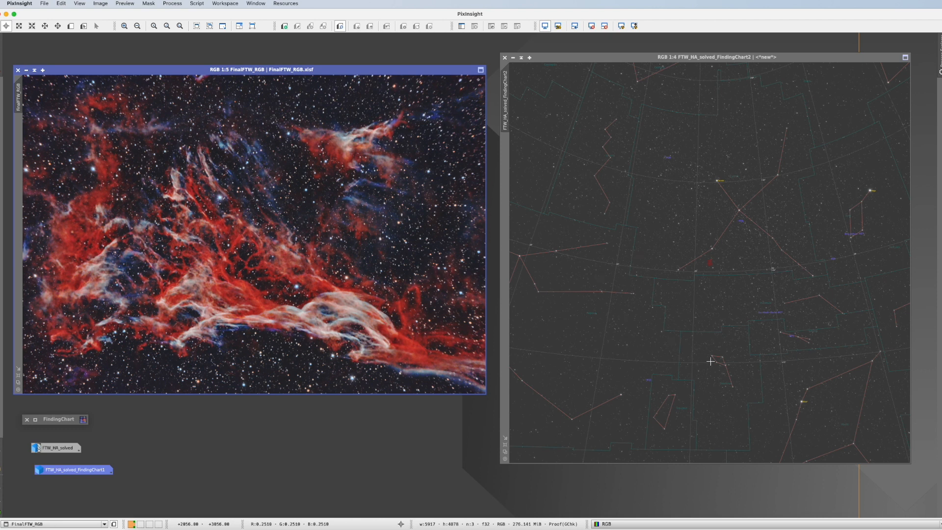
pyautogui.moveTo(621, 379)
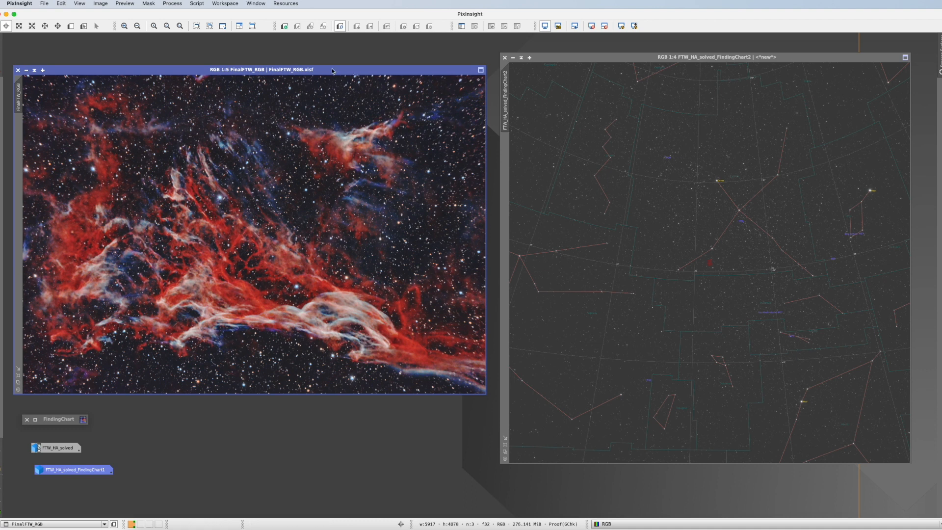
pyautogui.moveTo(384, 258)
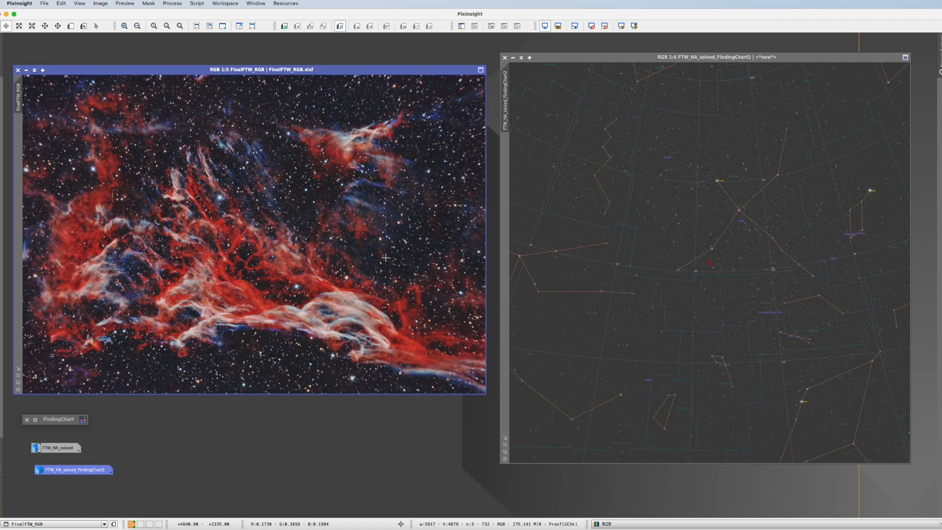
pyautogui.moveTo(299, 206)
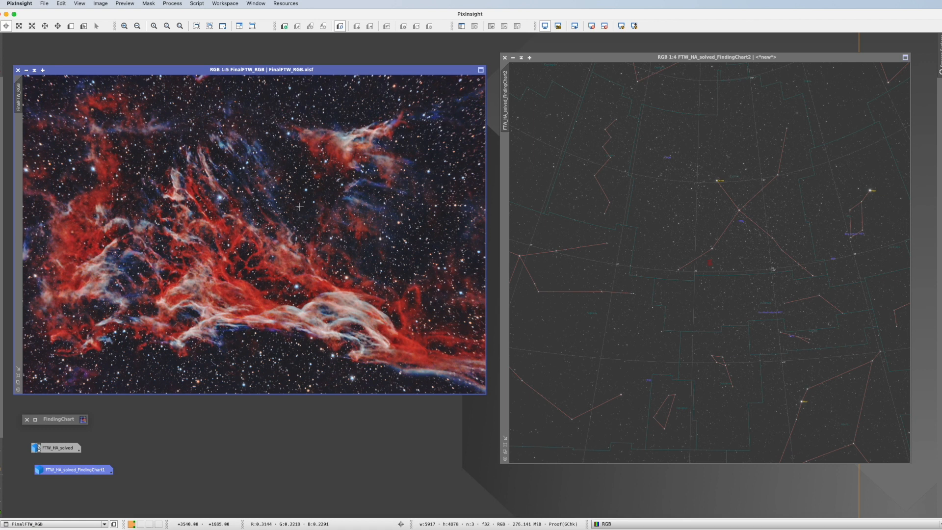
pyautogui.moveTo(313, 190)
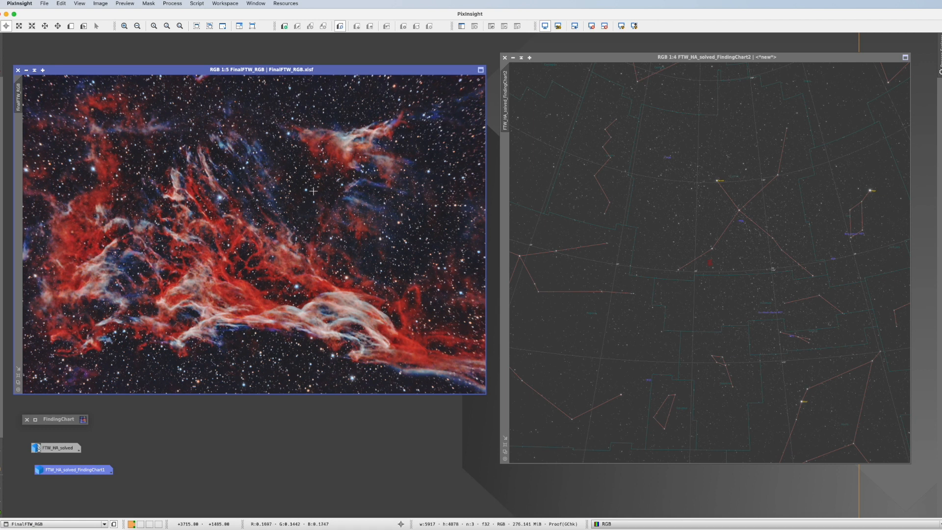
pyautogui.moveTo(130, 354)
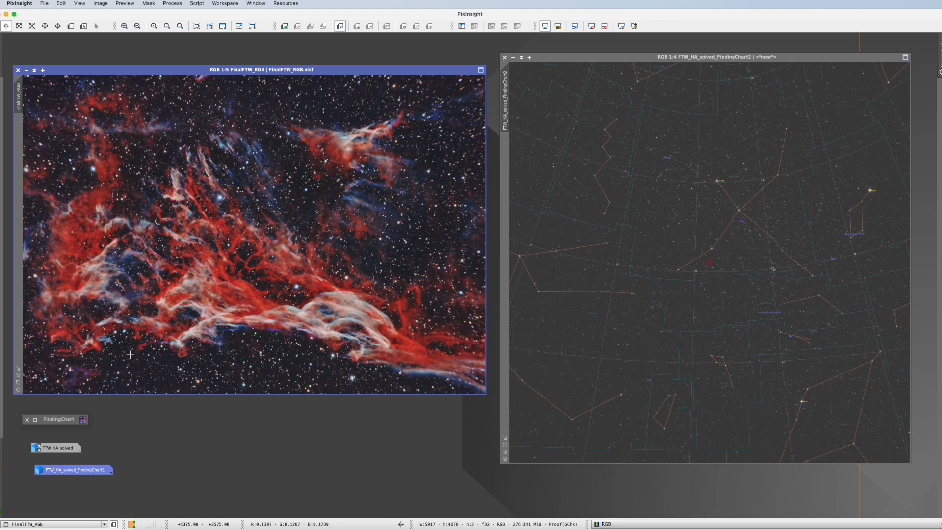
pyautogui.moveTo(440, 280)
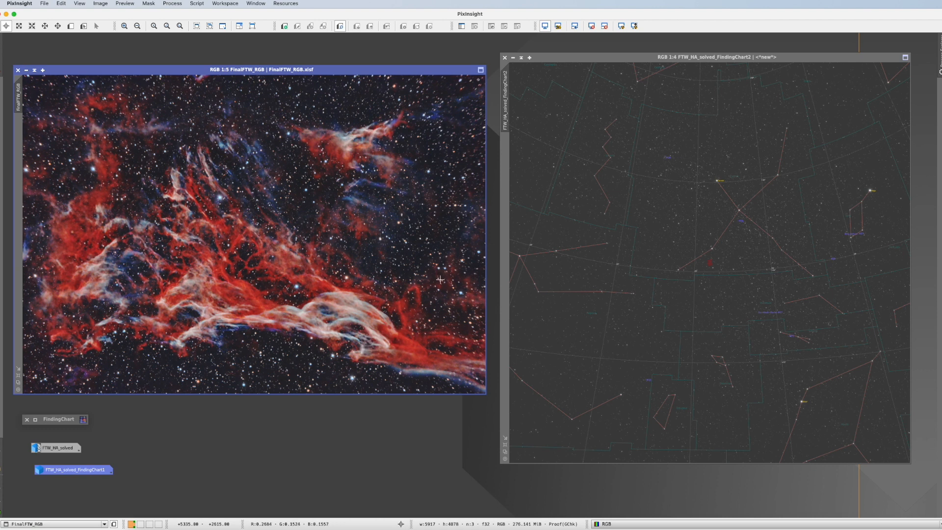
pyautogui.moveTo(110, 257)
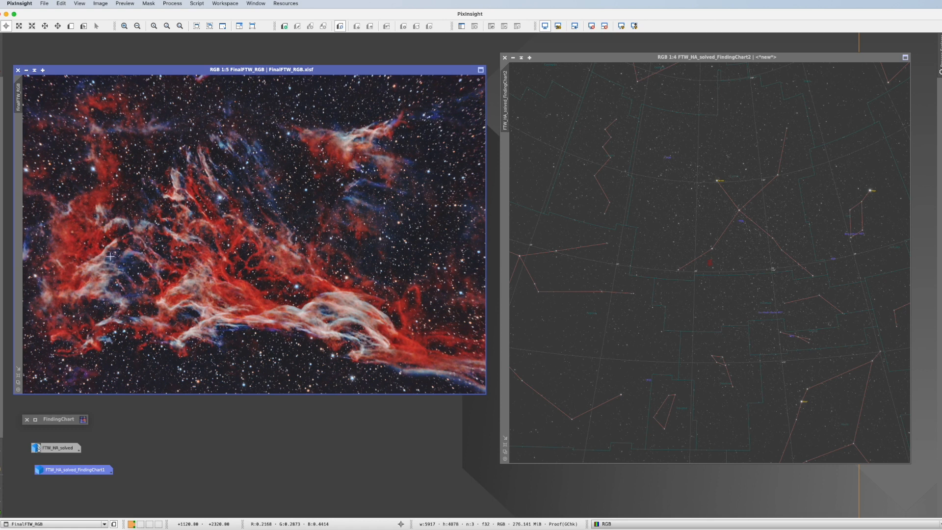
pyautogui.moveTo(657, 161)
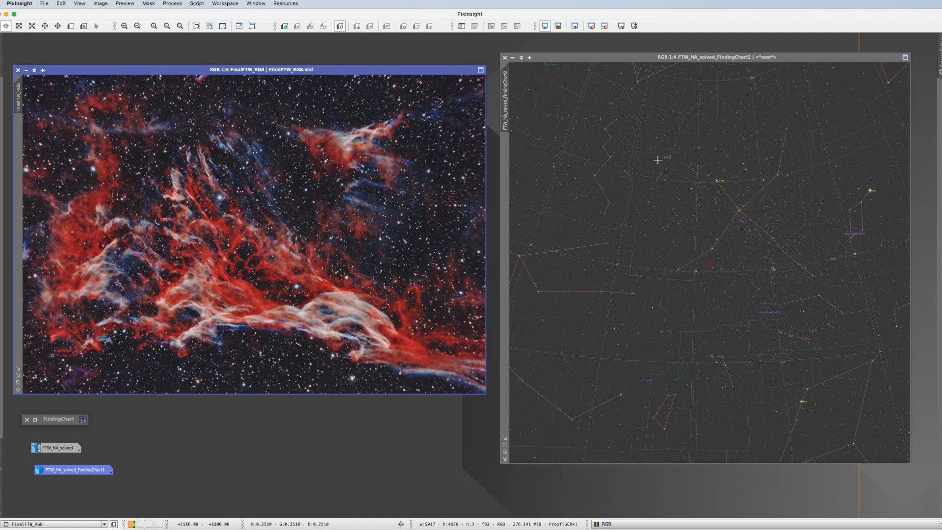